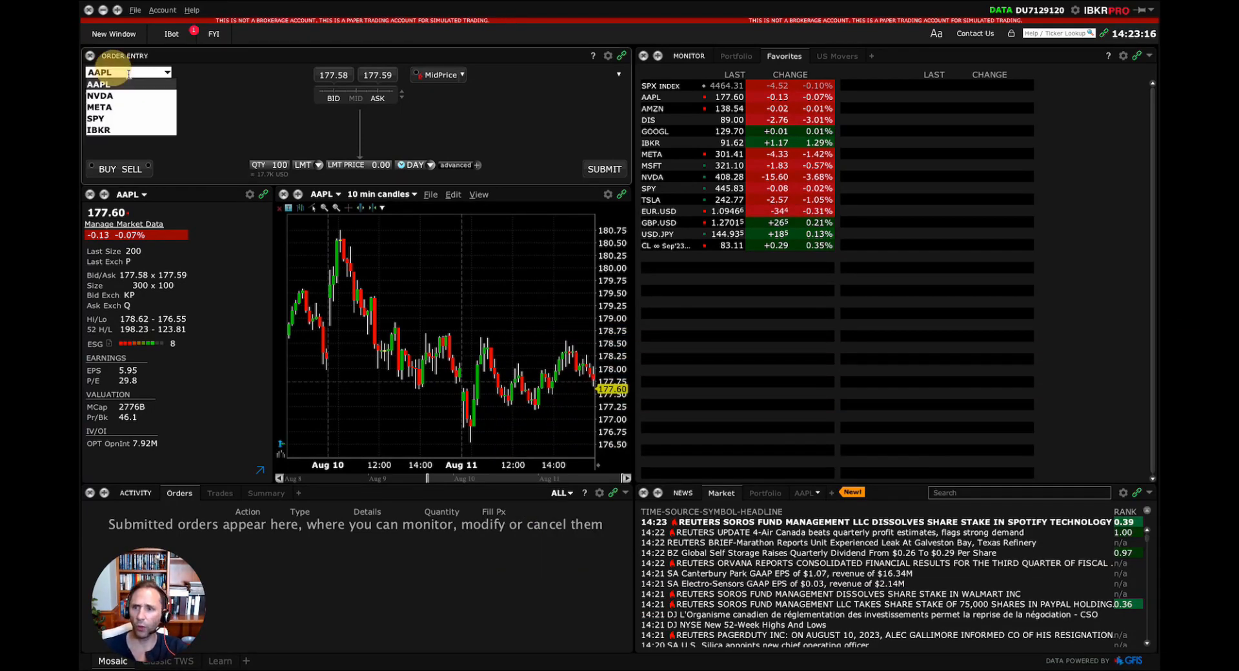
Switch the order ticket symbol from NVDA to META, then start entering CL
click(100, 95)
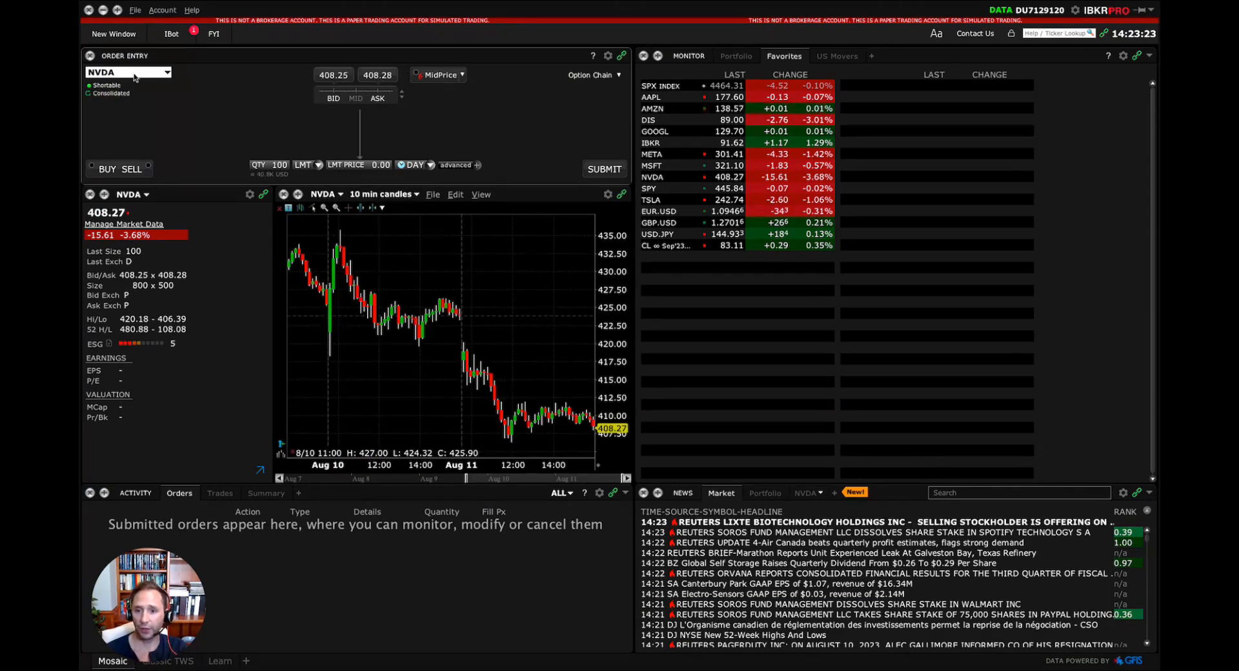
click(127, 71)
text(META)
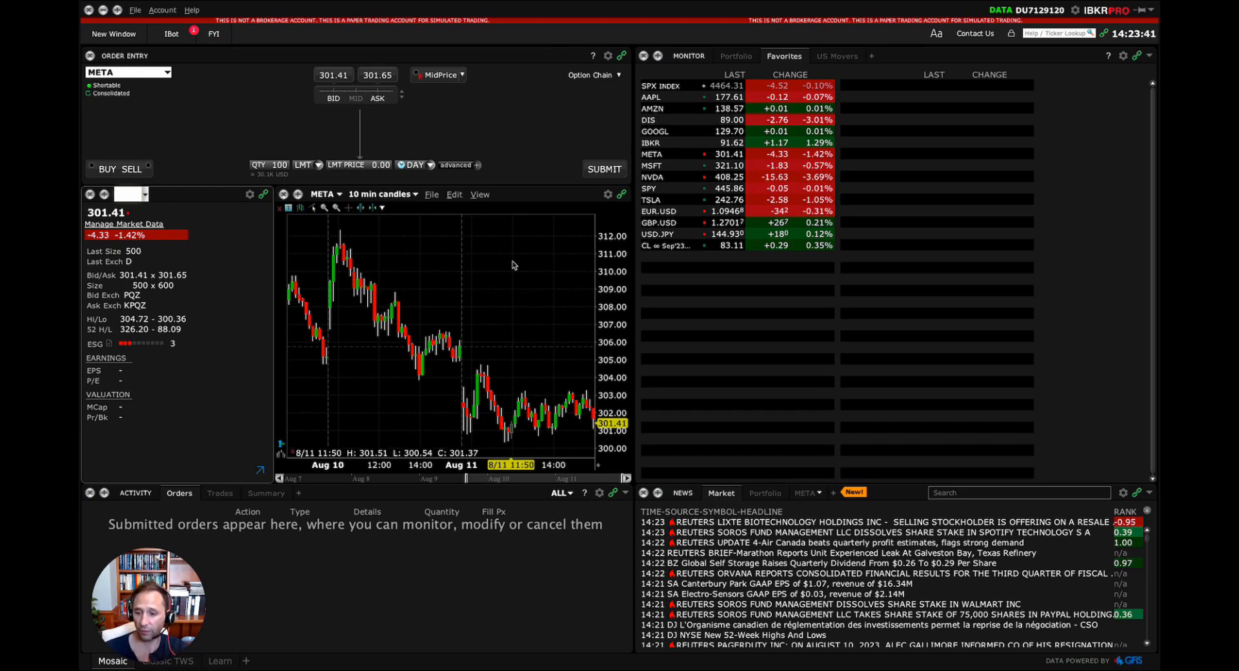
click(166, 72)
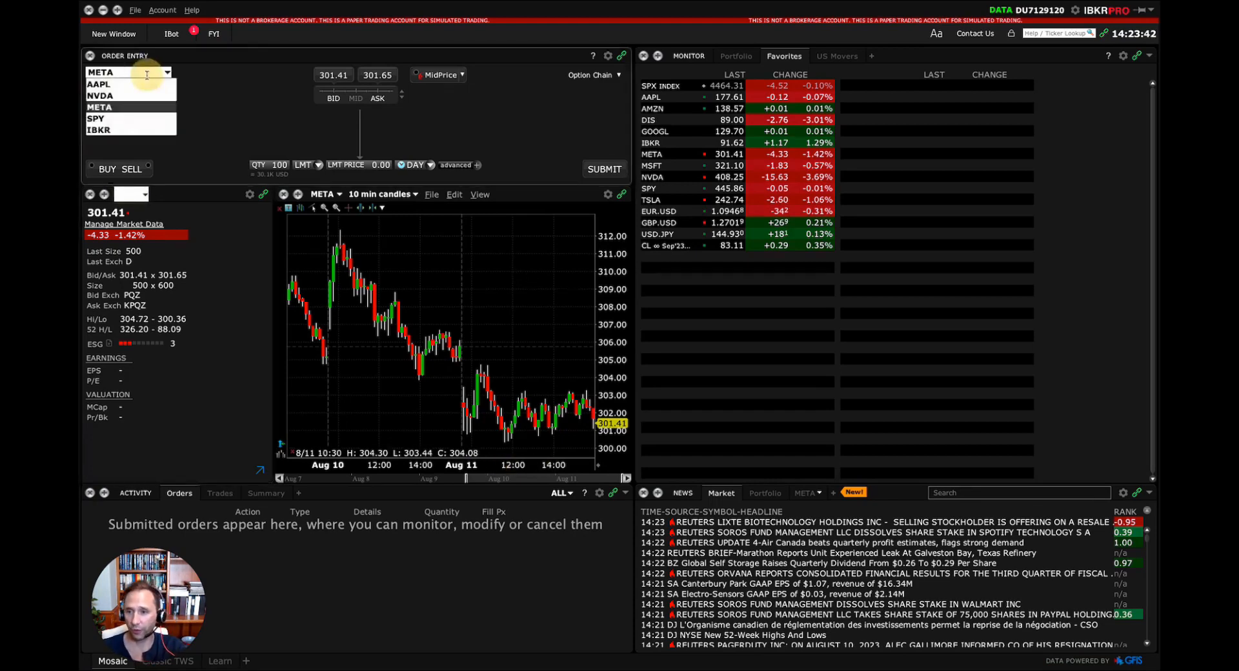
text(CL)
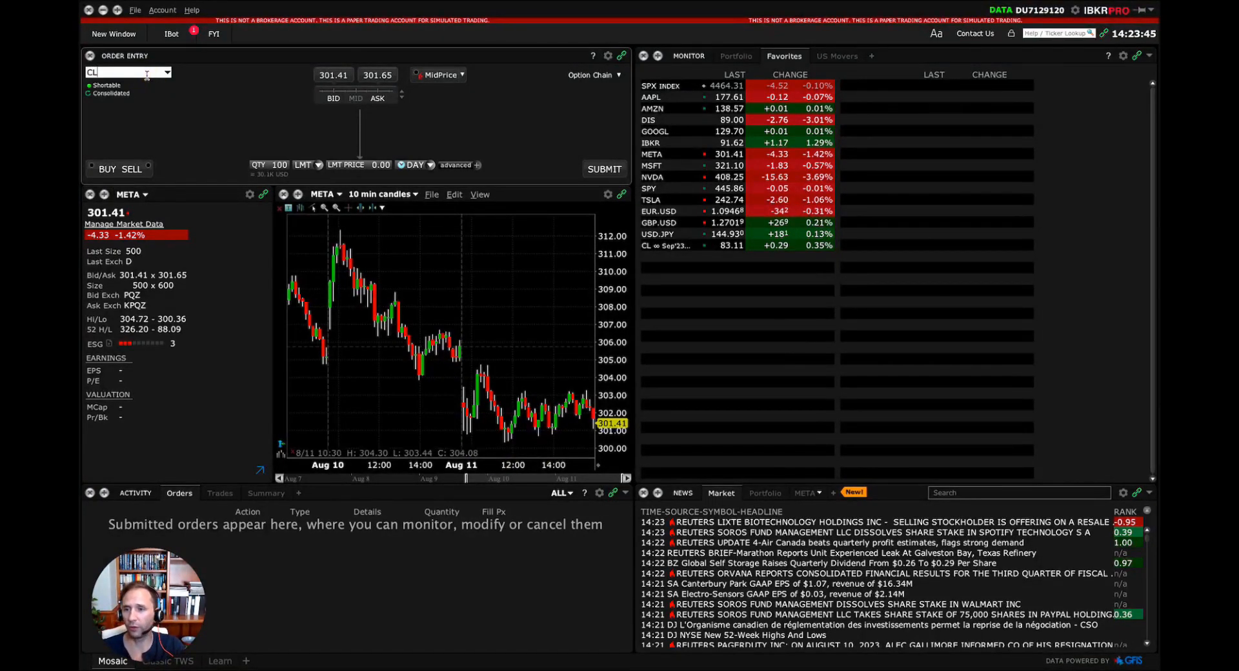
Resize the tiles so the News panel extends beneath the Monitor and the META chart grows taller
click(126, 72)
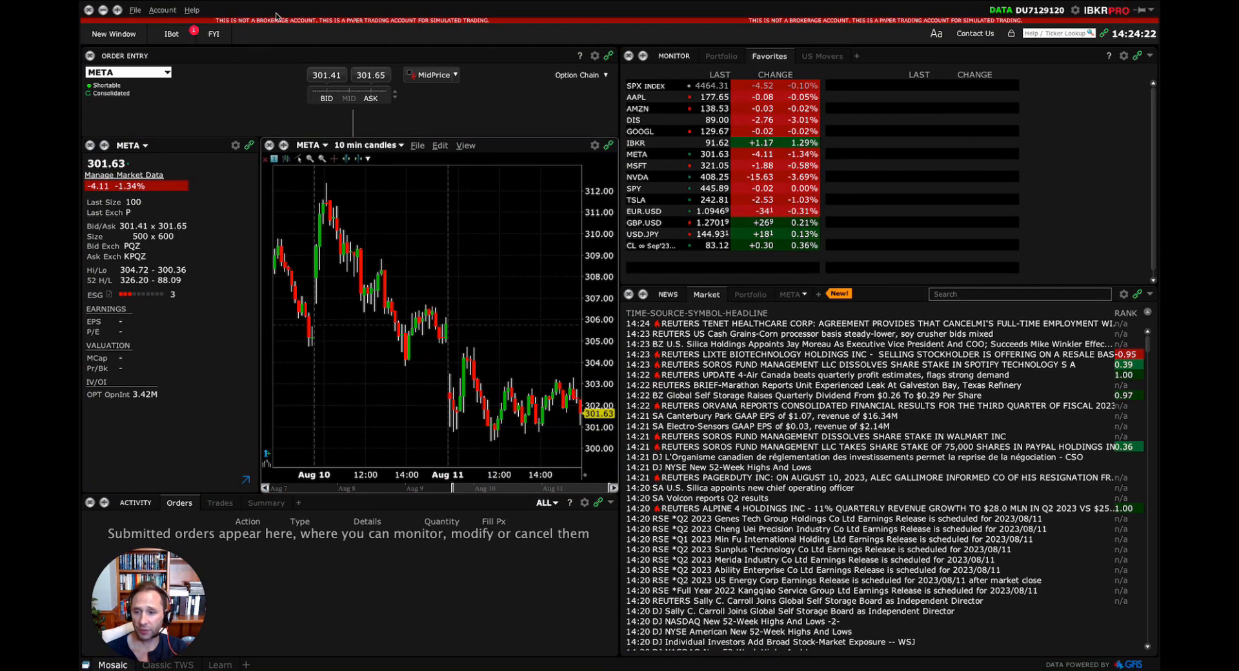
mouse_move(162, 10)
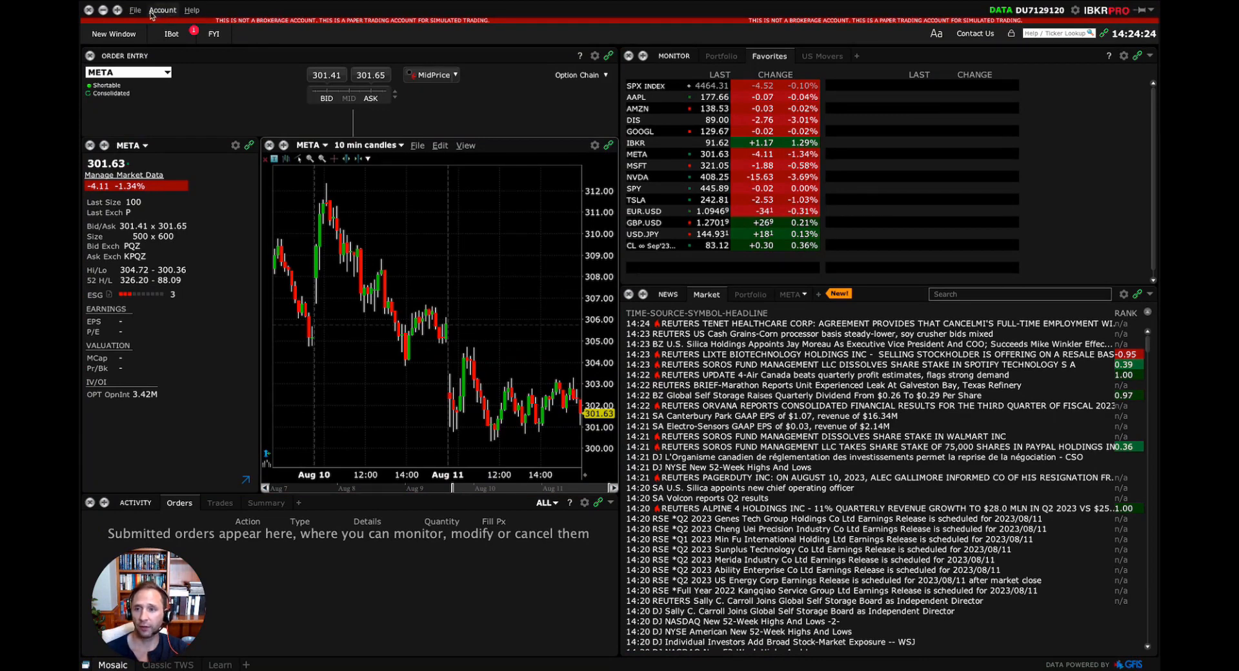
click(134, 9)
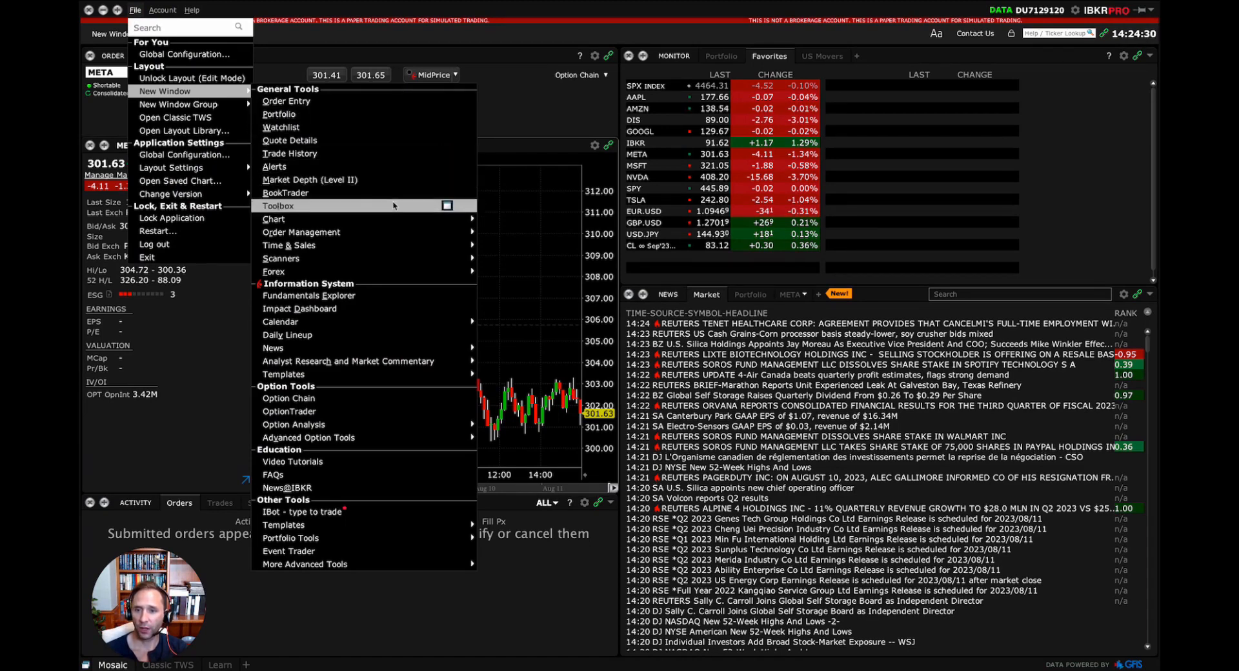
mouse_move(300, 231)
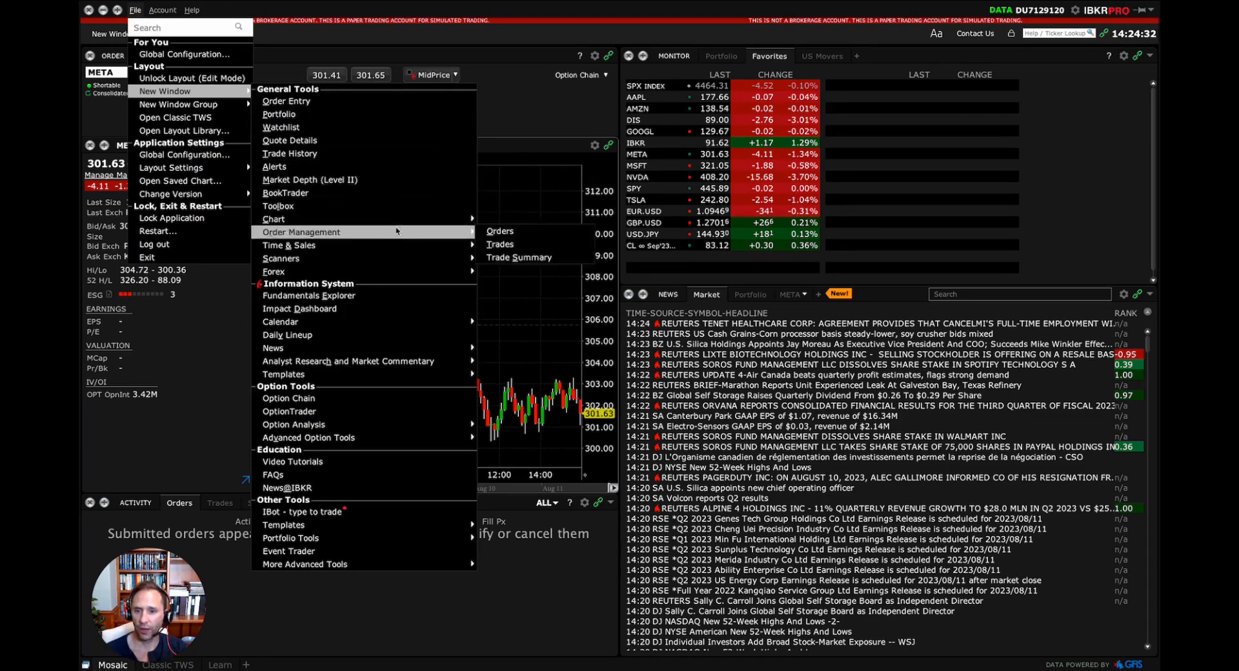
mouse_move(280, 259)
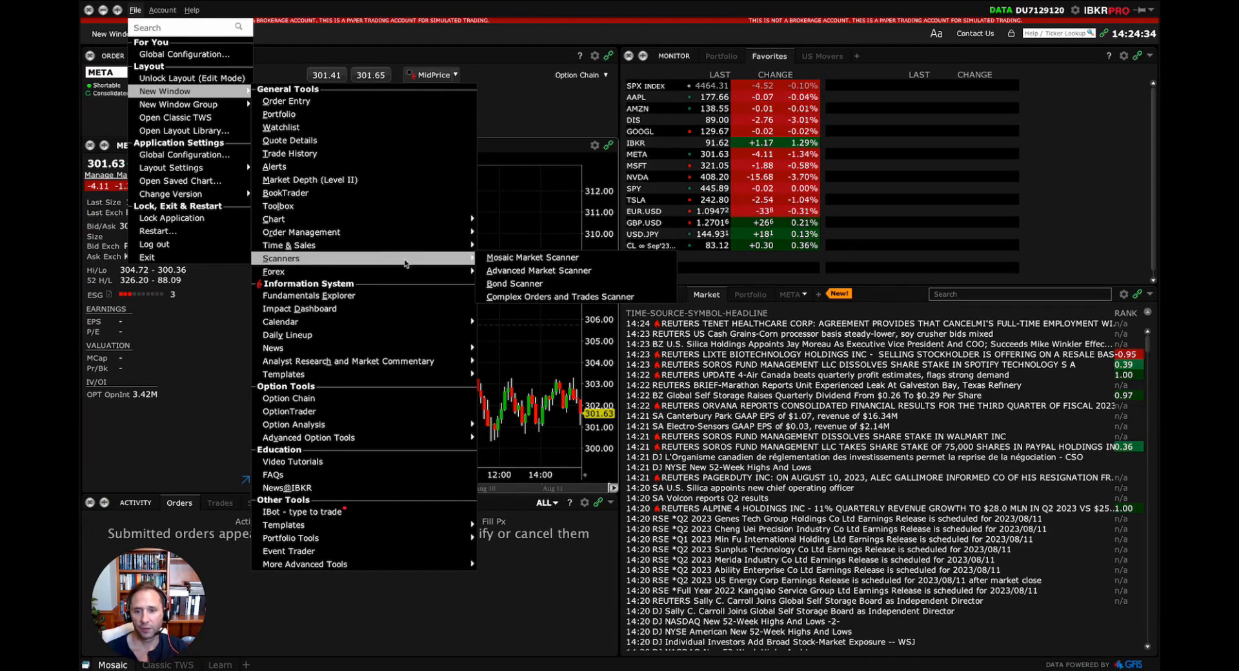
mouse_move(274, 271)
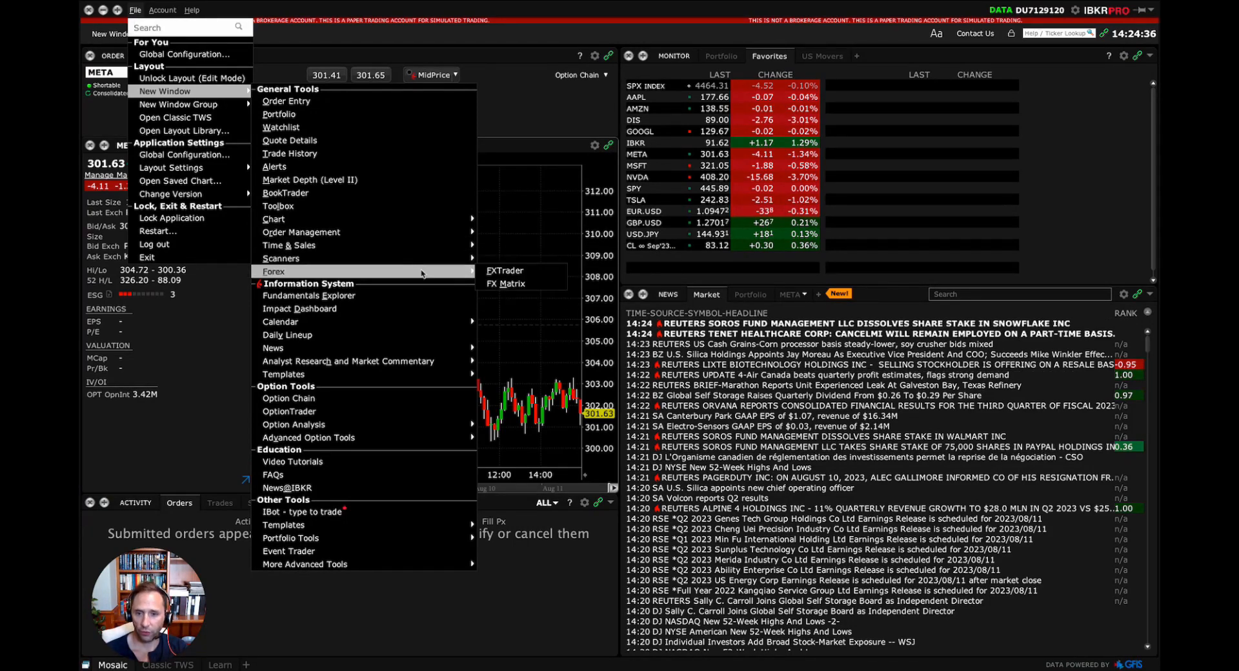
mouse_move(281, 322)
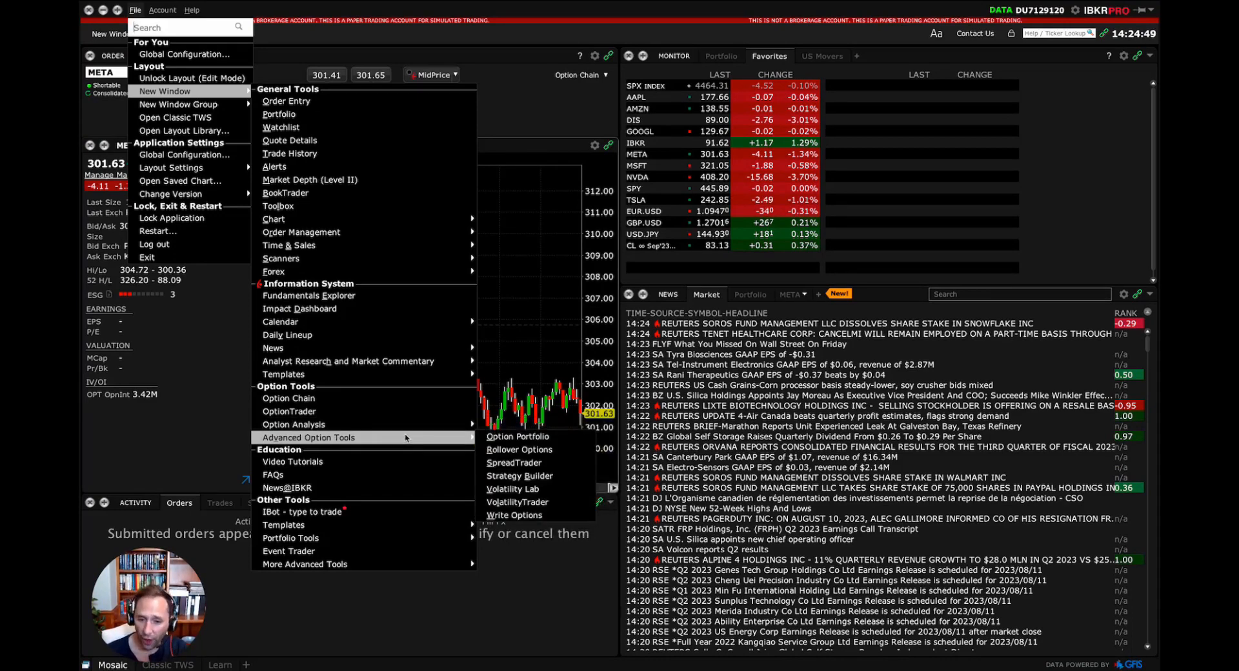
mouse_move(517, 502)
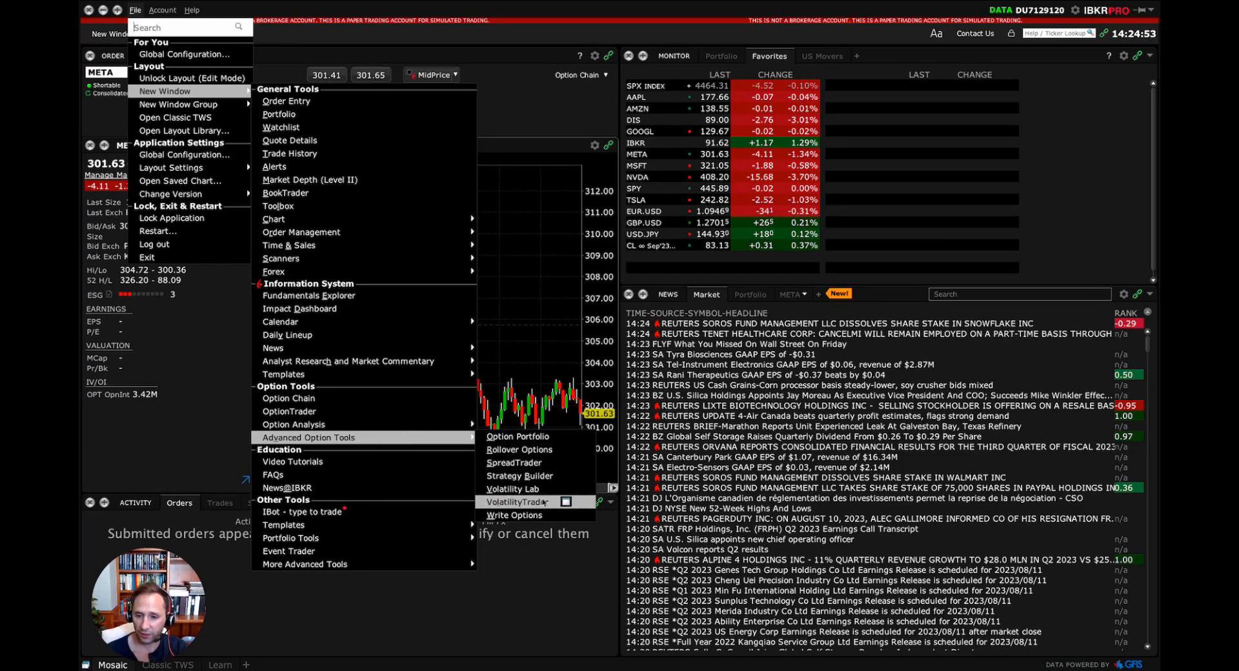
mouse_move(284, 524)
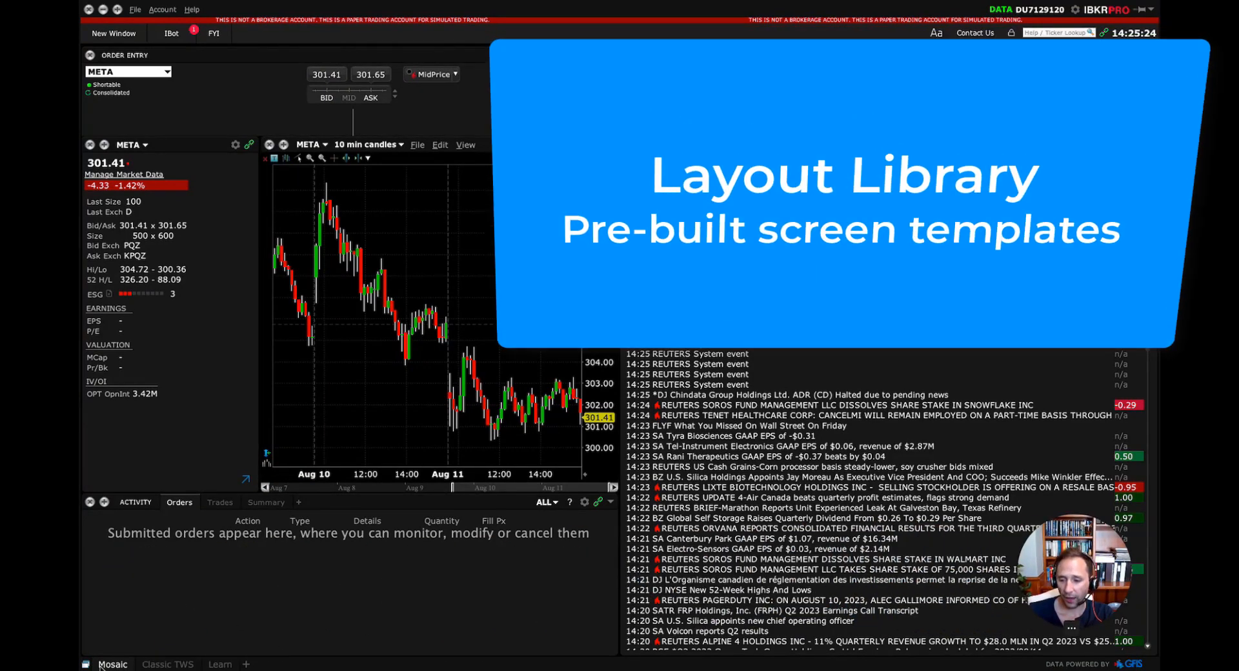
Open the Layout Library for a new tab and filter templates to Algo Tools, then Options
click(247, 664)
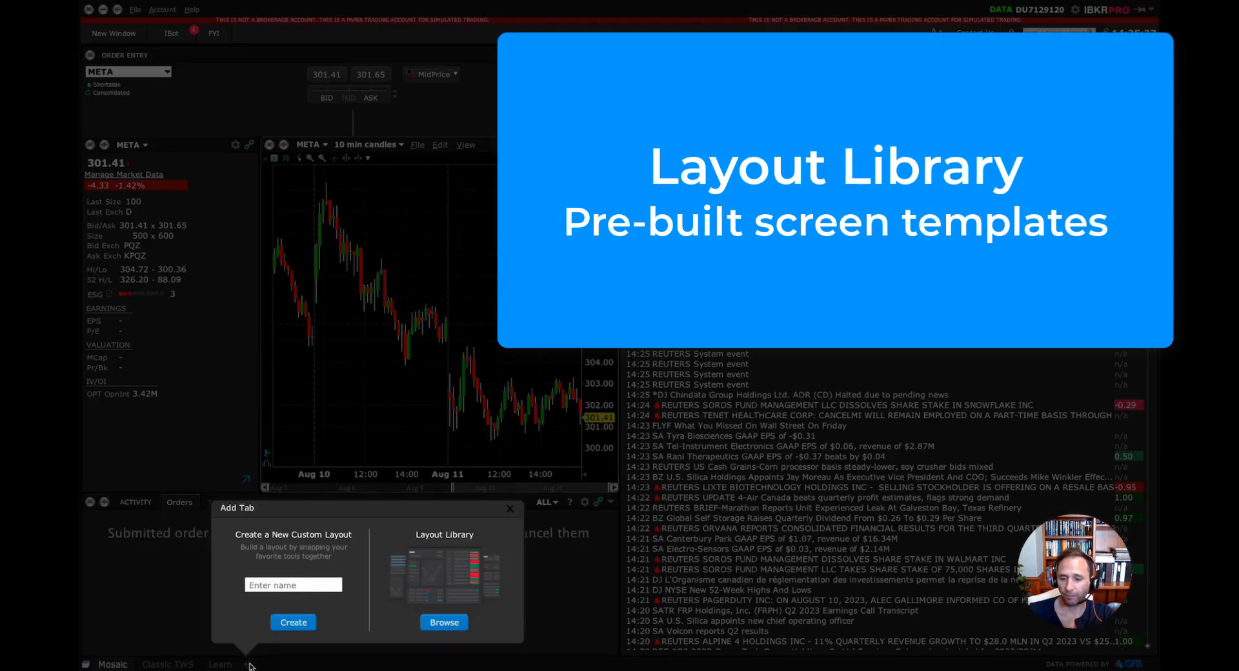
mouse_move(310, 540)
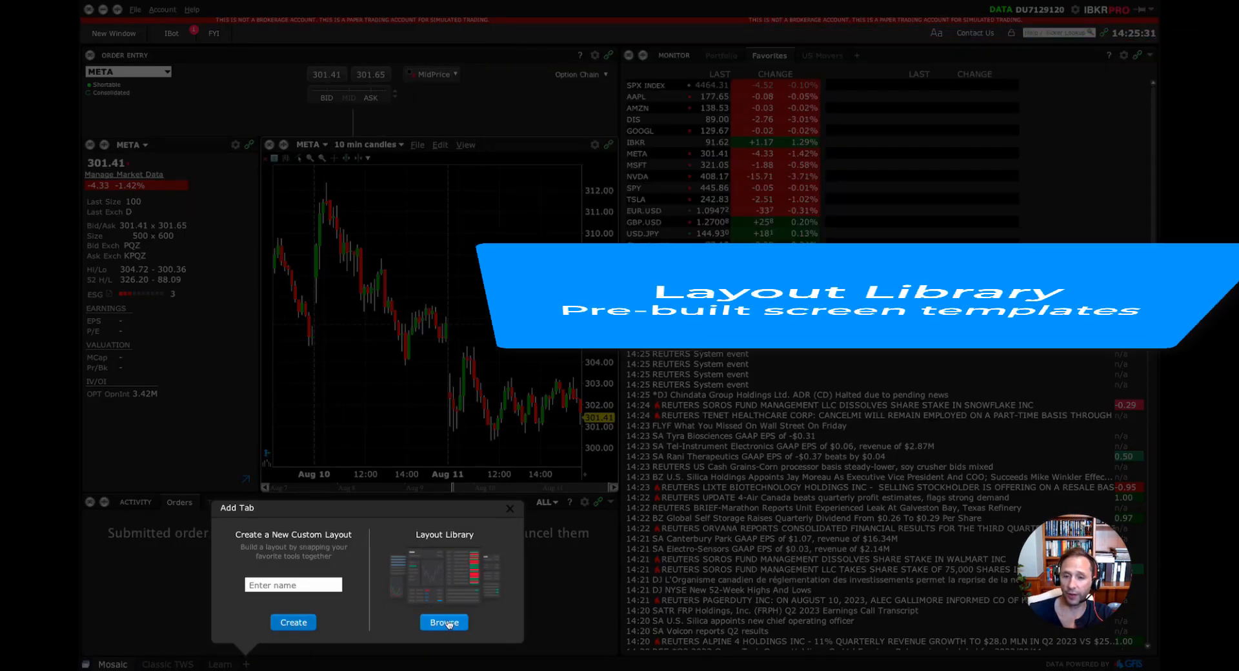
click(444, 622)
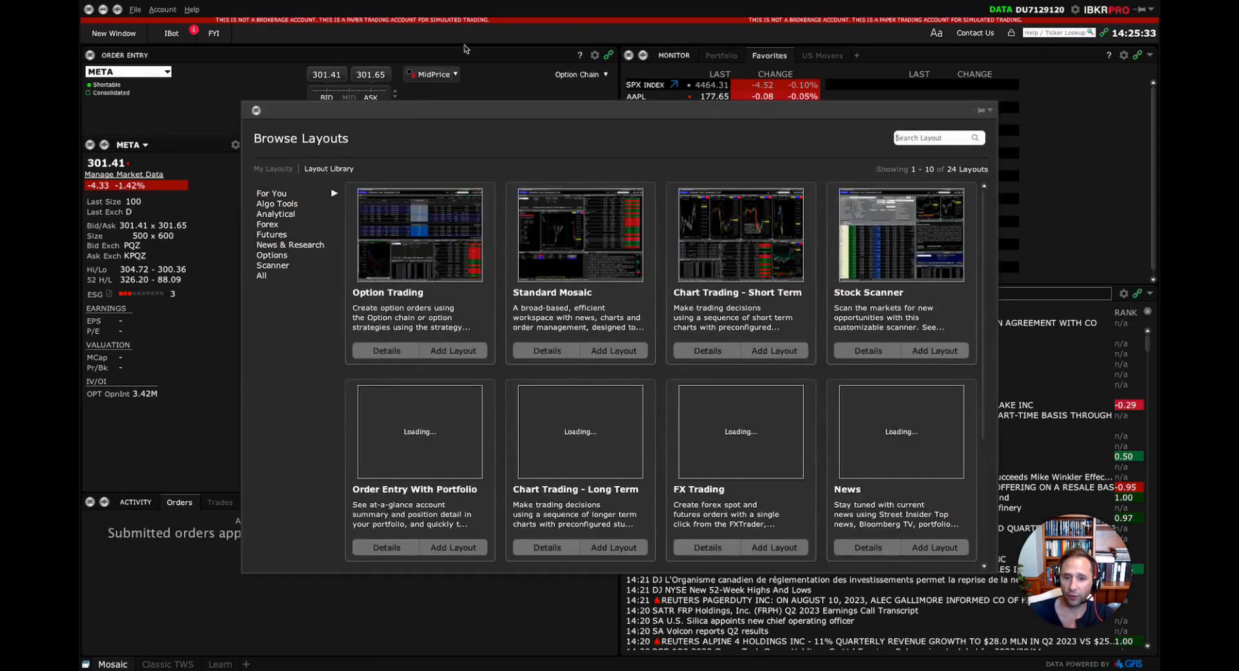
scroll(down, 3)
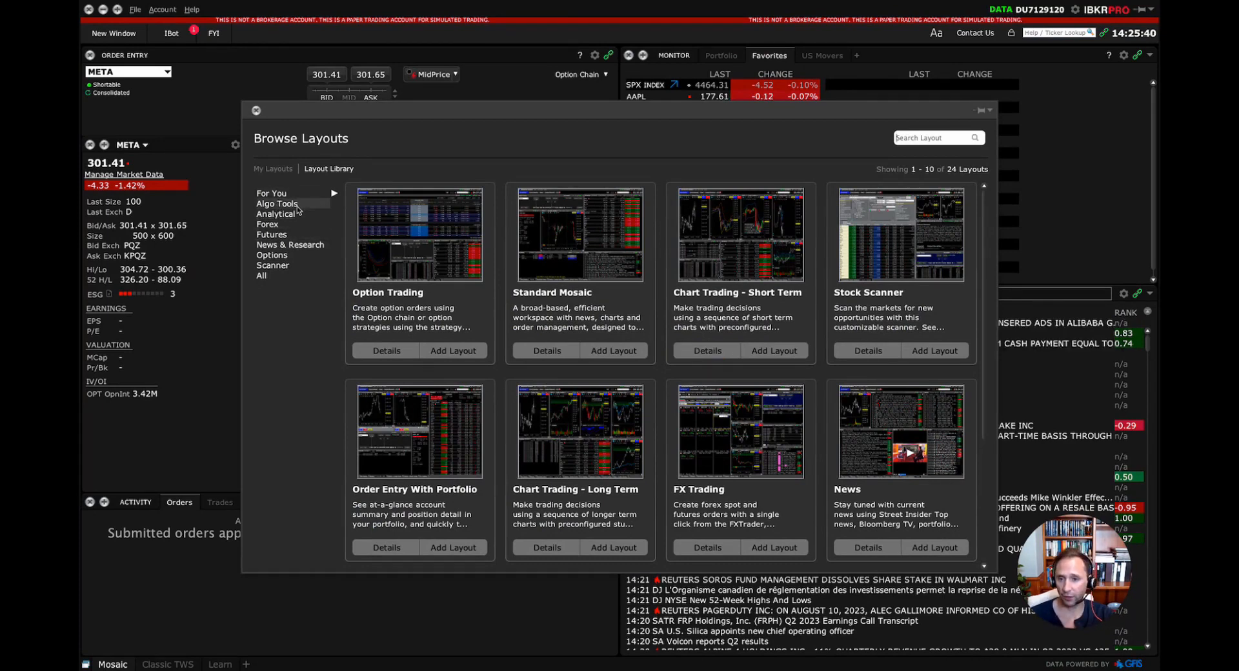
click(276, 204)
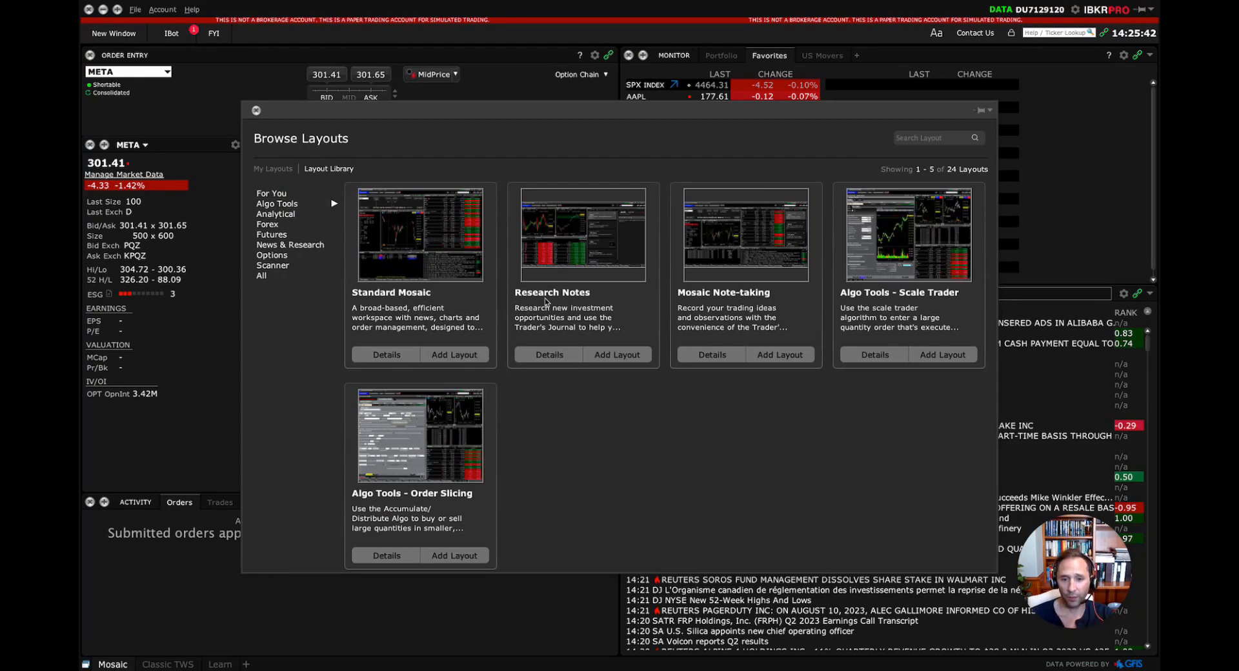
mouse_move(925, 304)
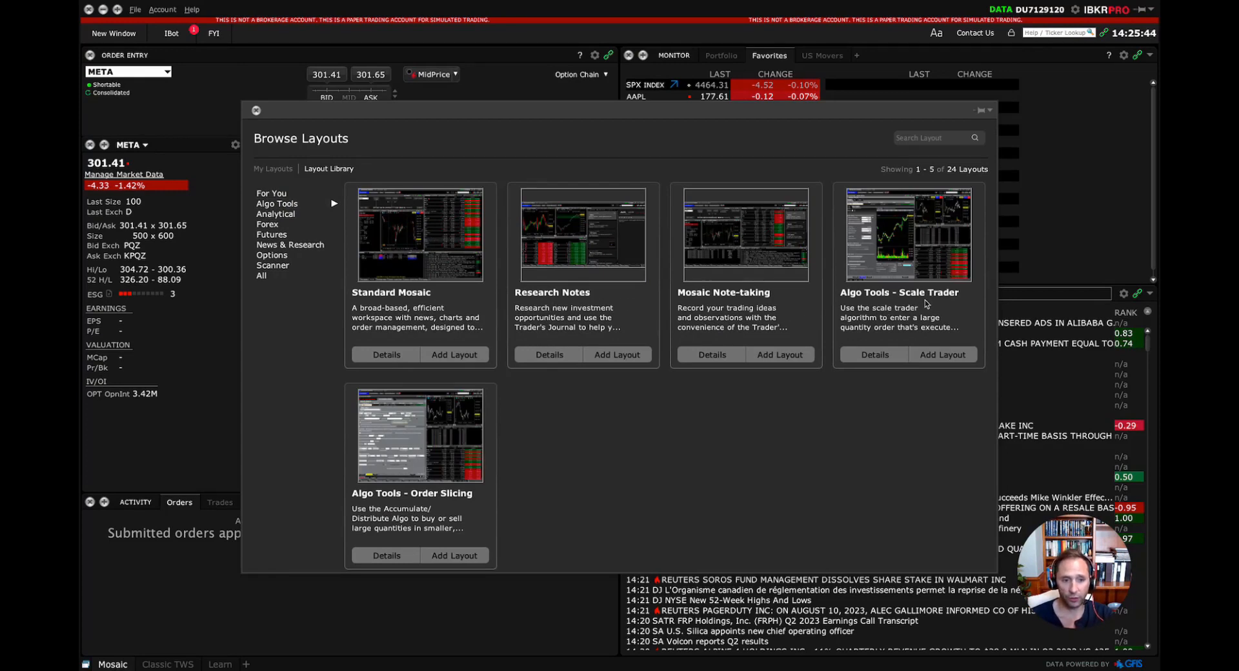
mouse_move(926, 274)
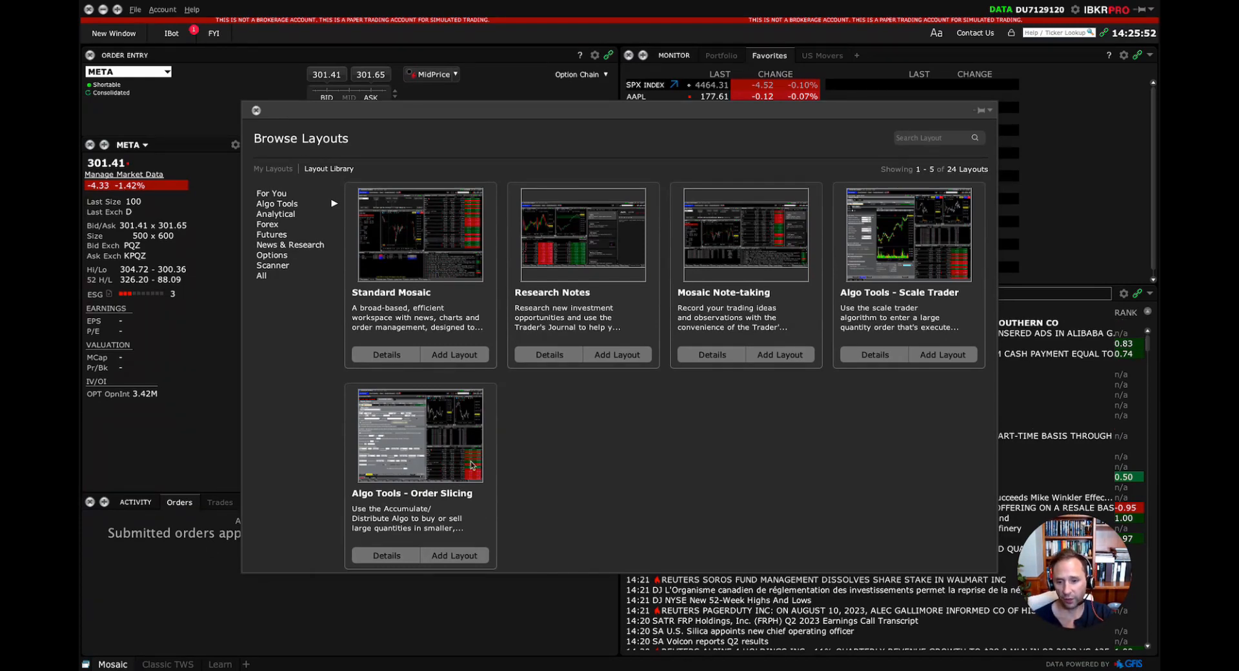
mouse_move(781, 373)
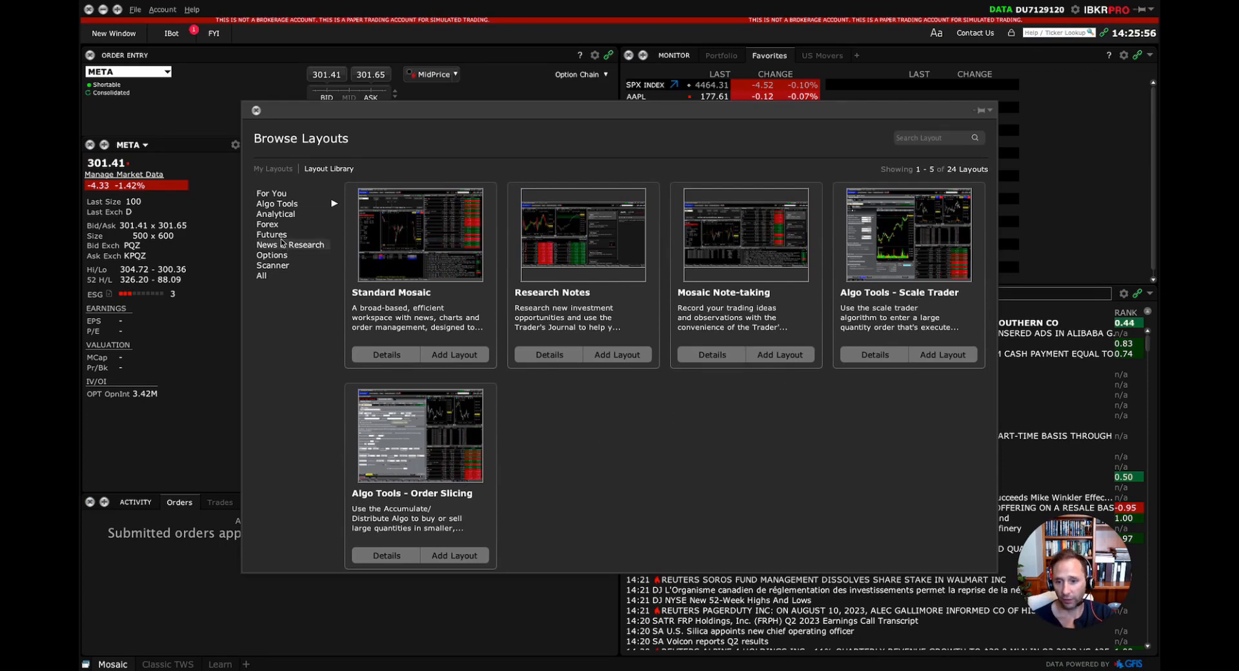
click(290, 245)
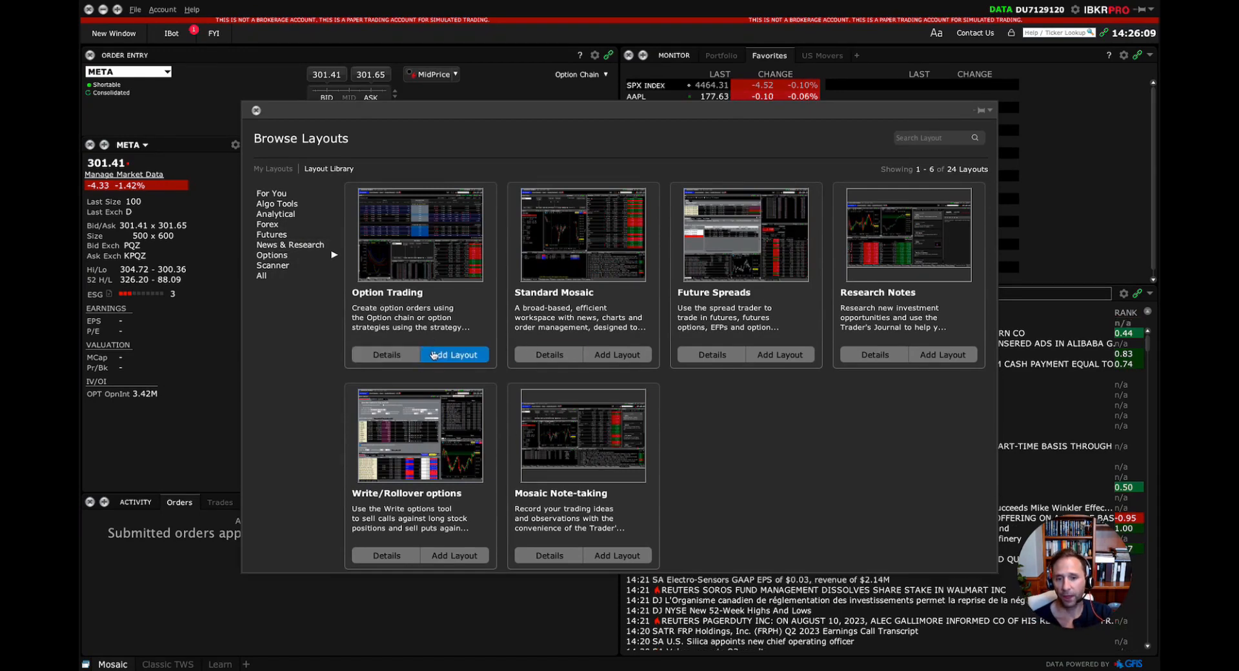
Add the Option Trading layout tab for META and save its layout changes
click(454, 354)
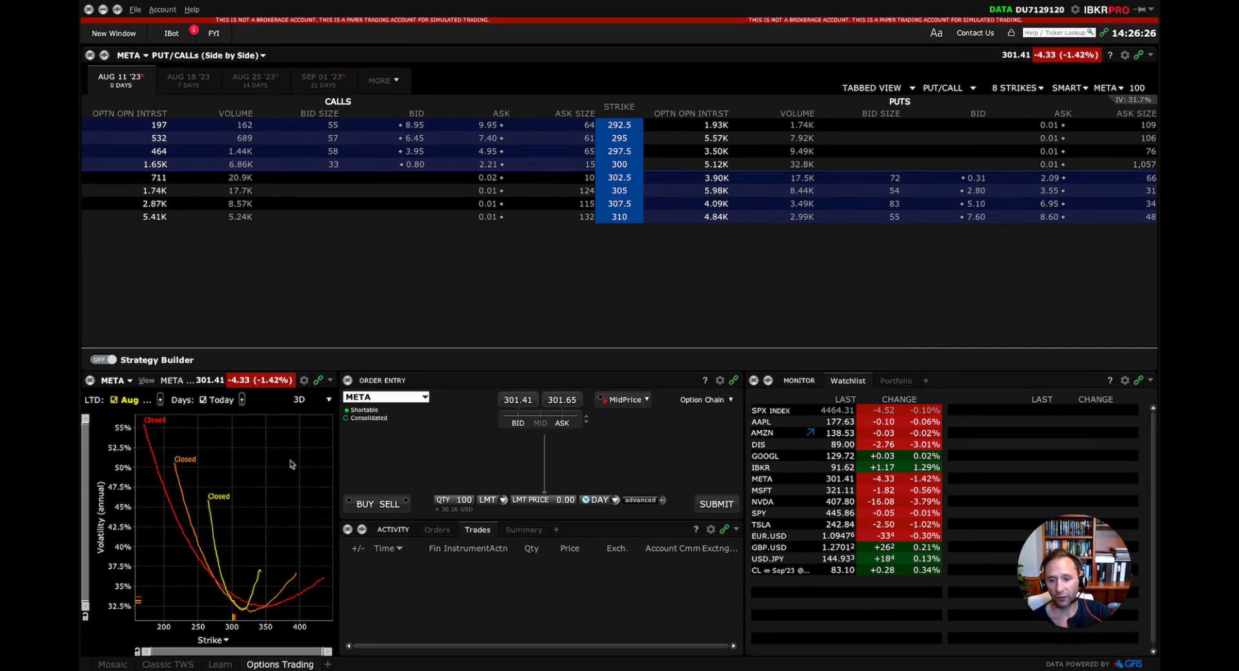
mouse_move(331, 604)
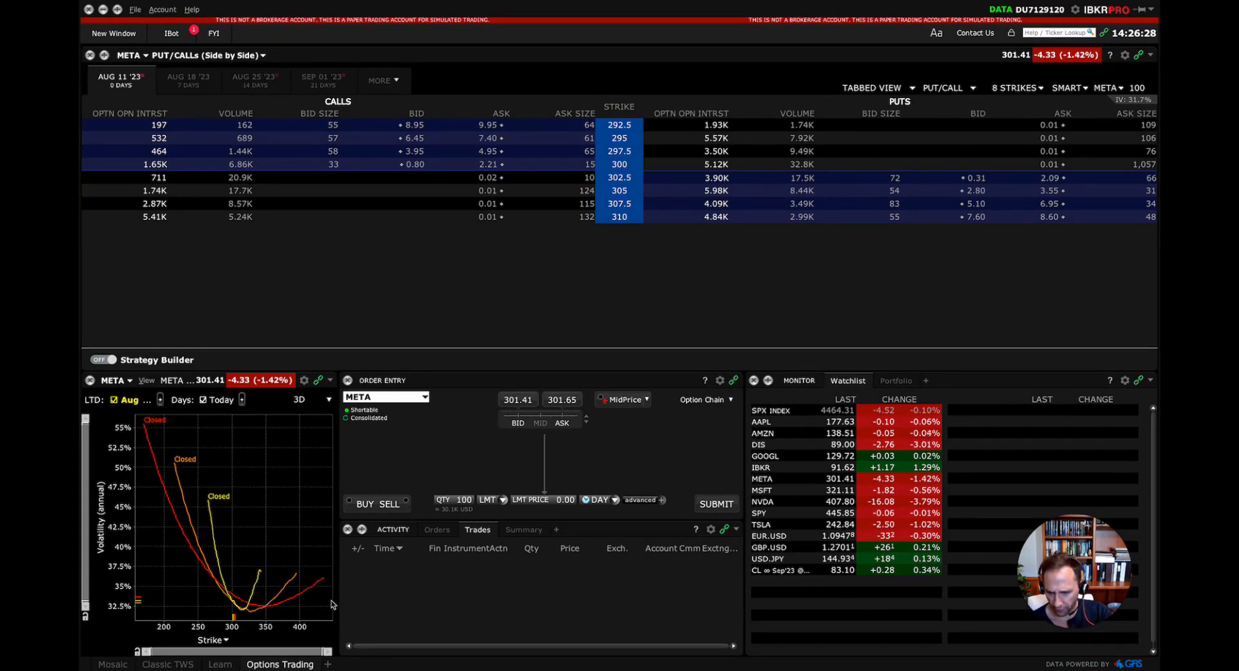
mouse_move(191, 409)
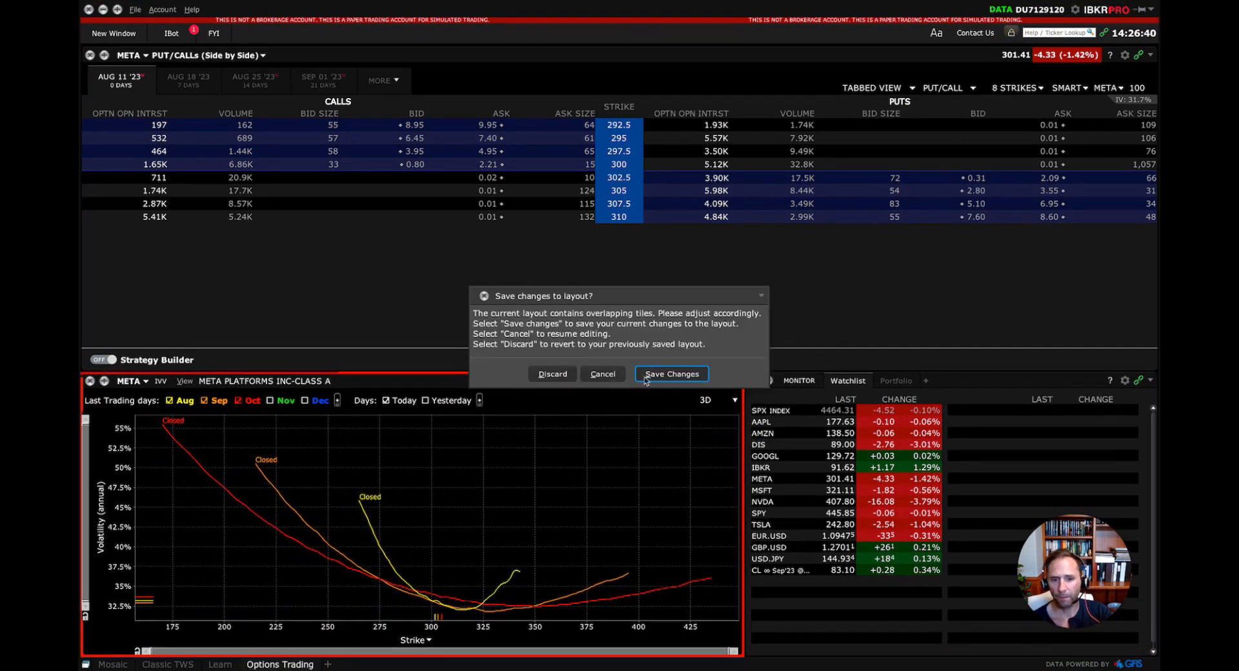
click(670, 374)
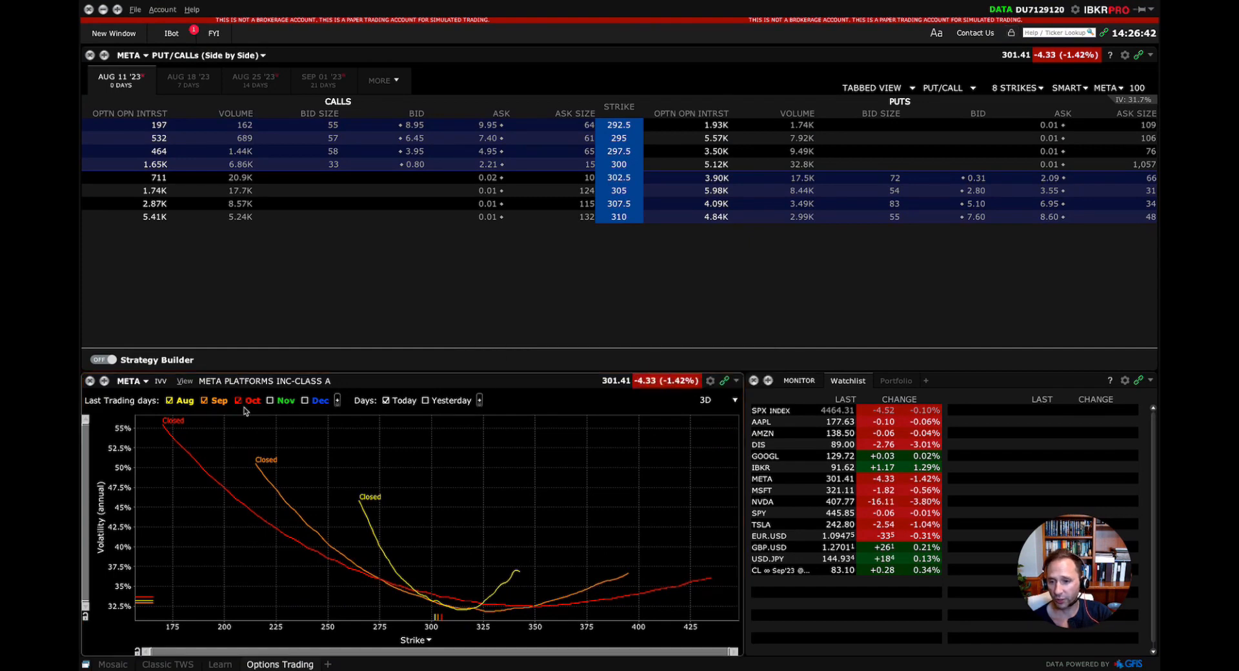
click(386, 400)
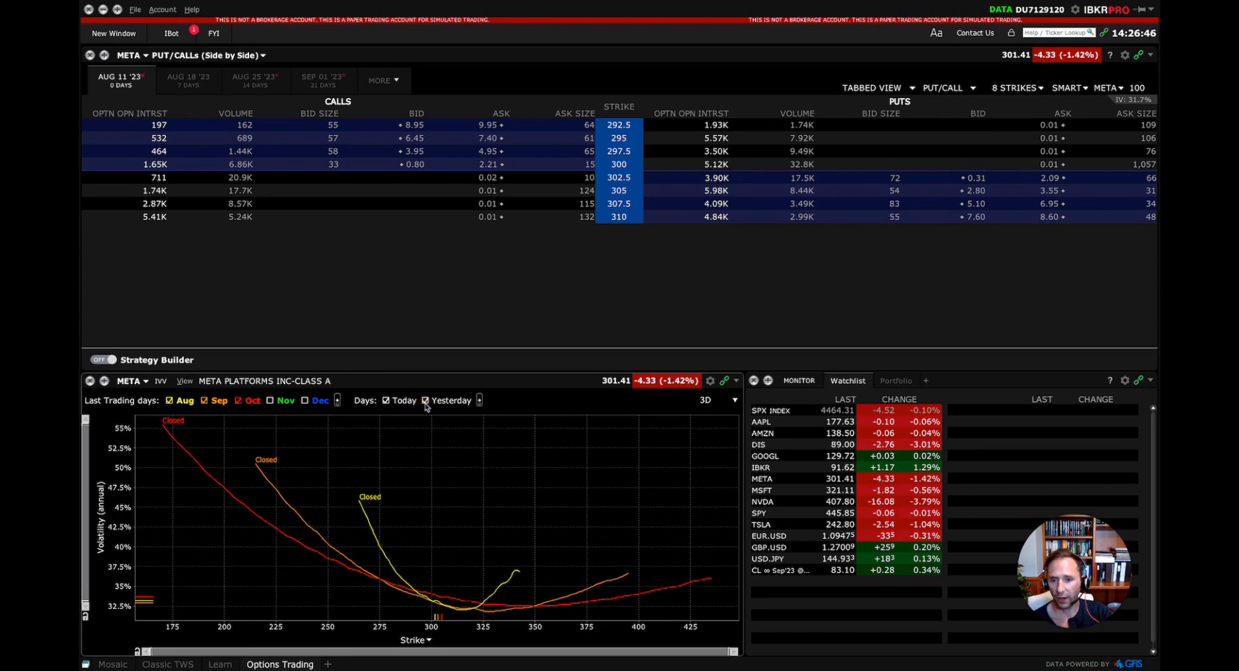
Turn off yesterday's curve in the volatility chart's Days options
click(478, 400)
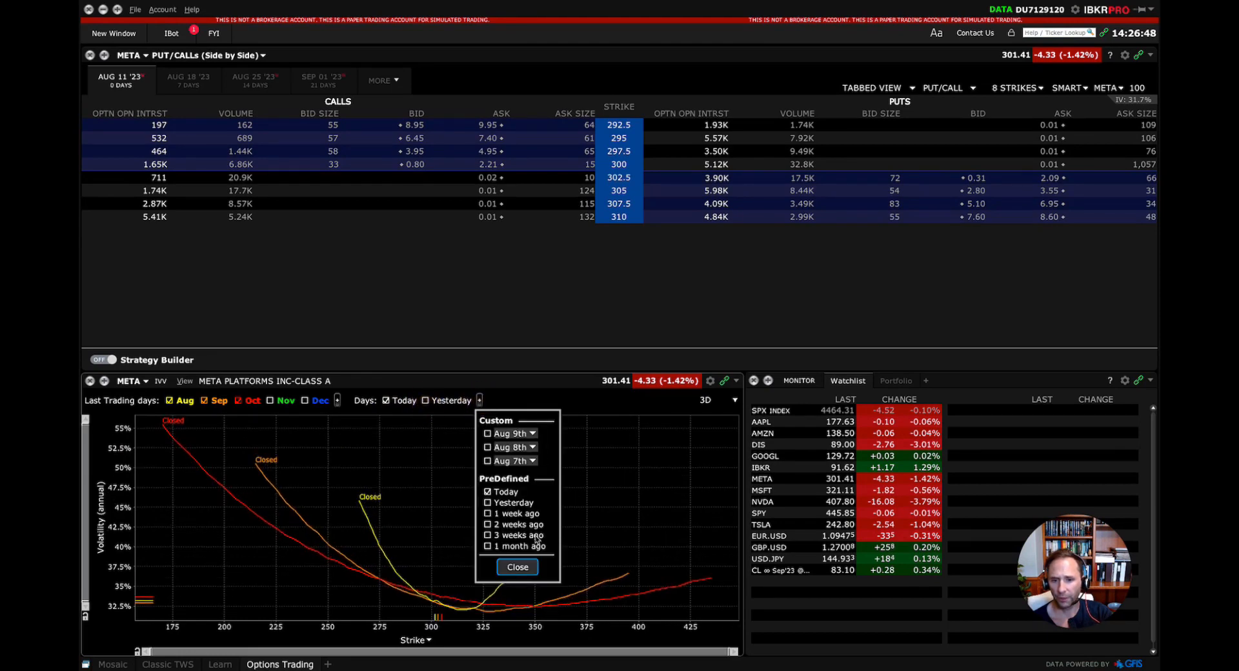
click(517, 566)
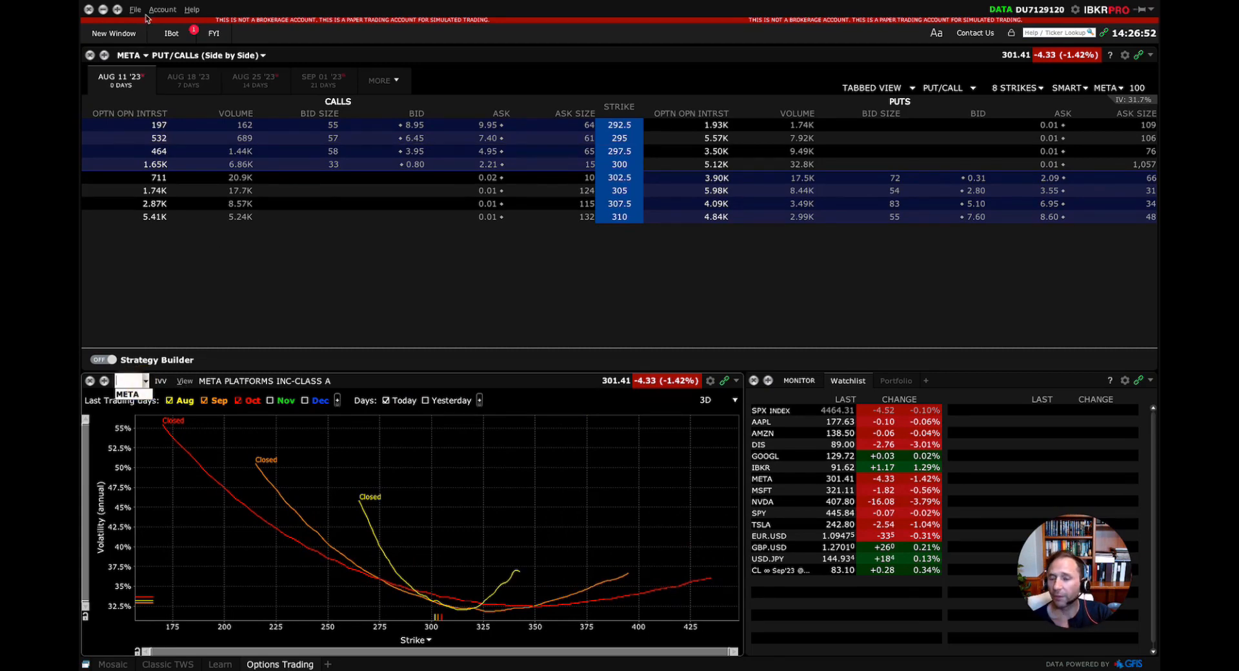
click(135, 9)
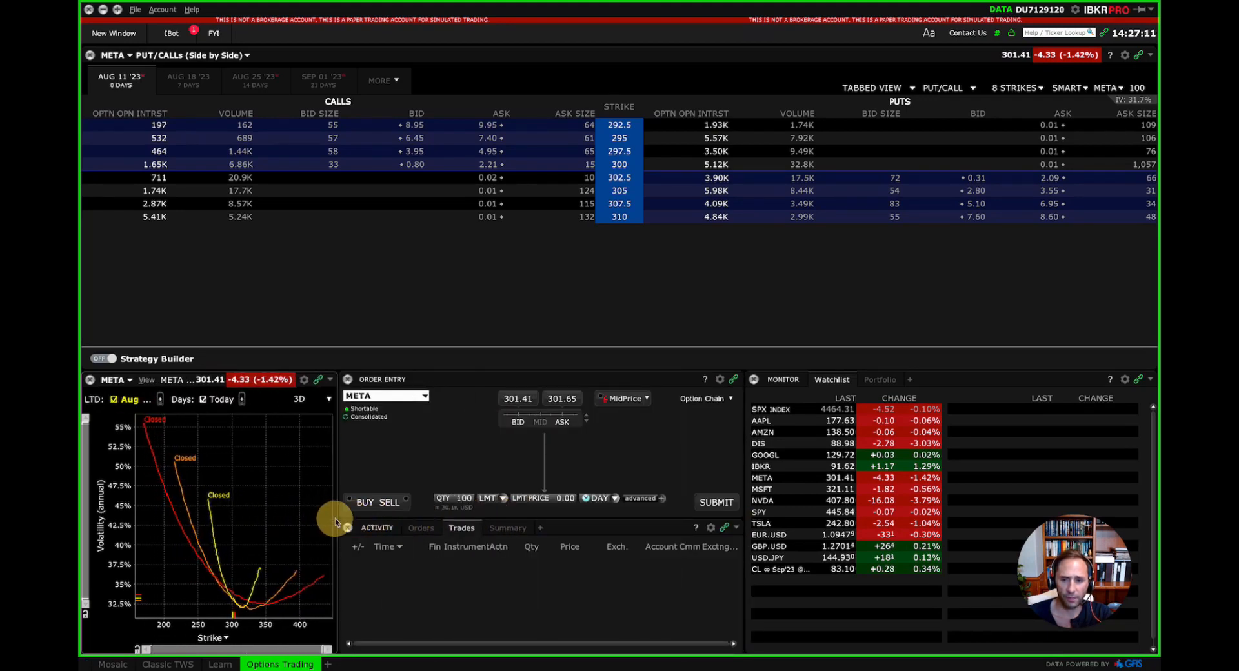
Switch the option chain expiry to Aug 18, then to Sep 01
click(188, 80)
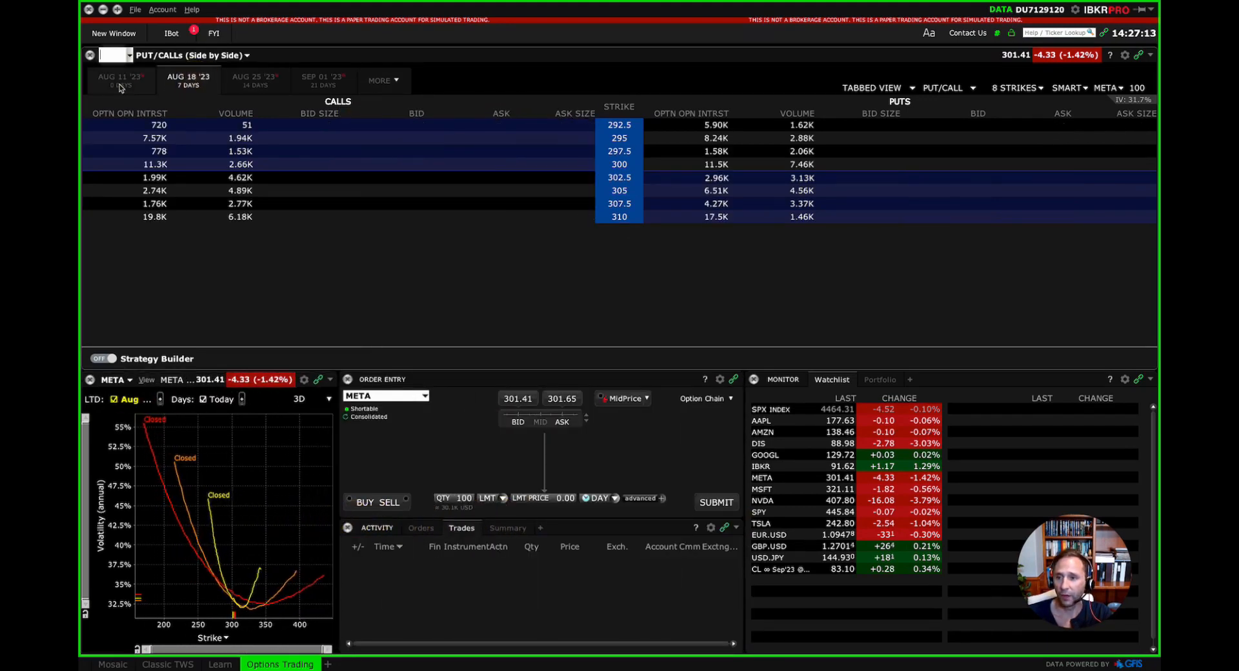
click(321, 80)
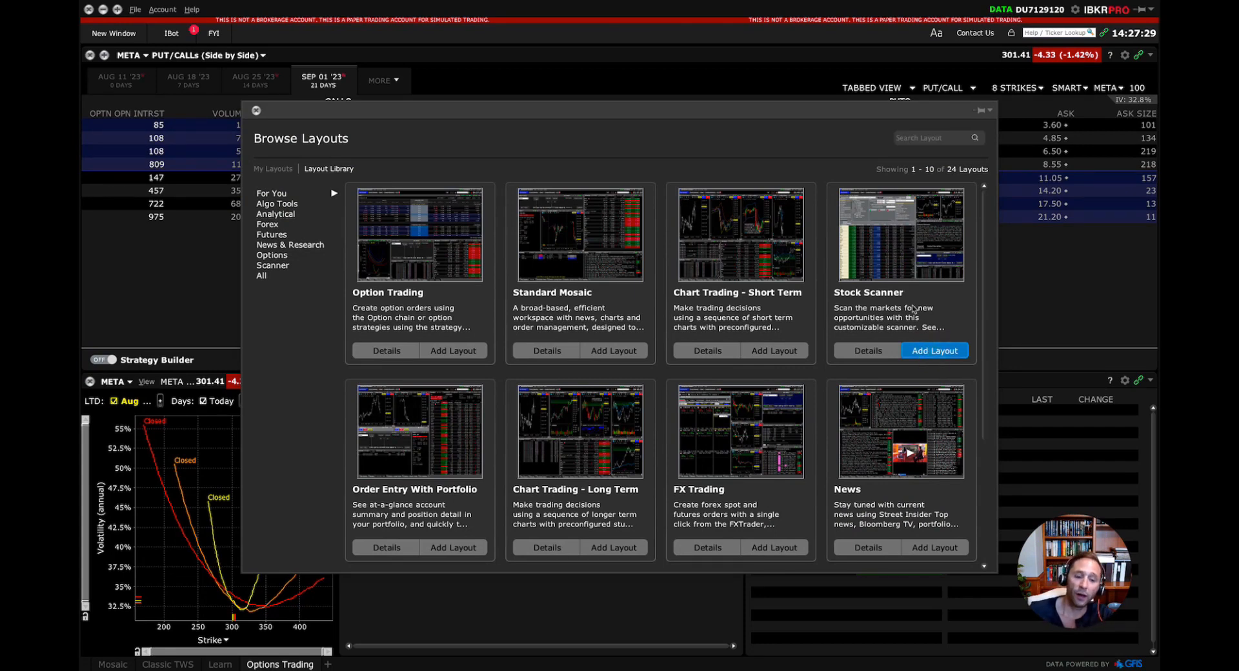
Add the Stock Scanner layout tab listing top percentage gainers with charts and fundamentals
click(933, 351)
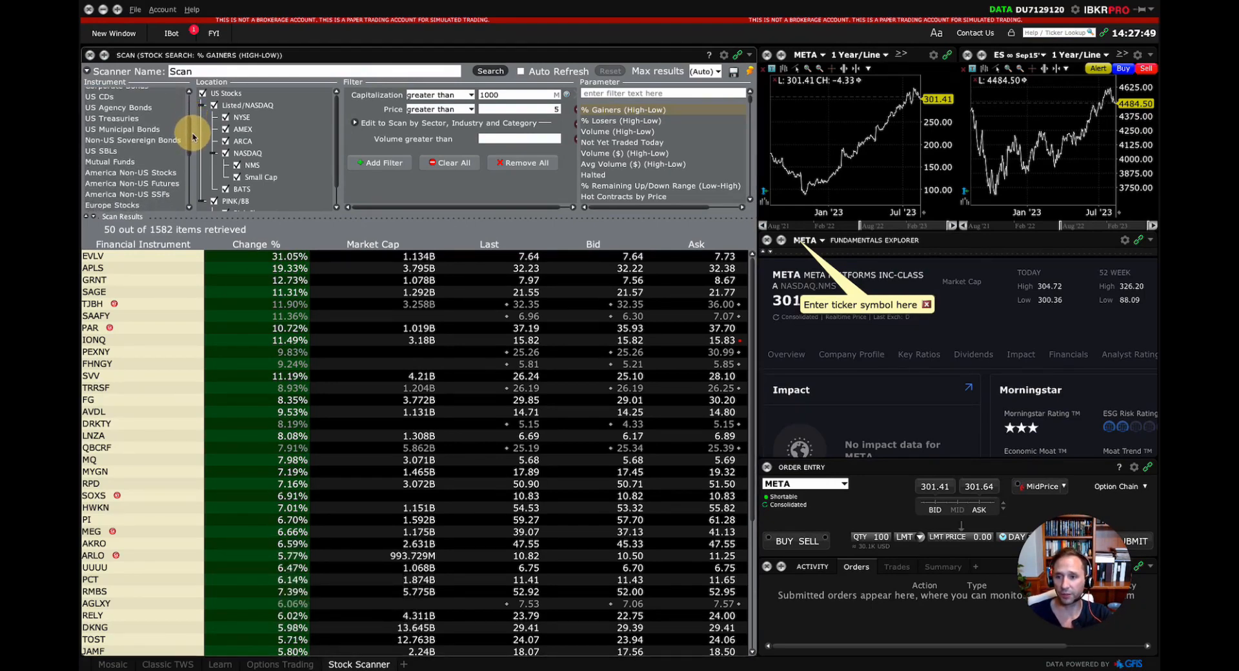
Remove the Capitalization filter and set the Price greater than minimum to 25
scroll(down, 3)
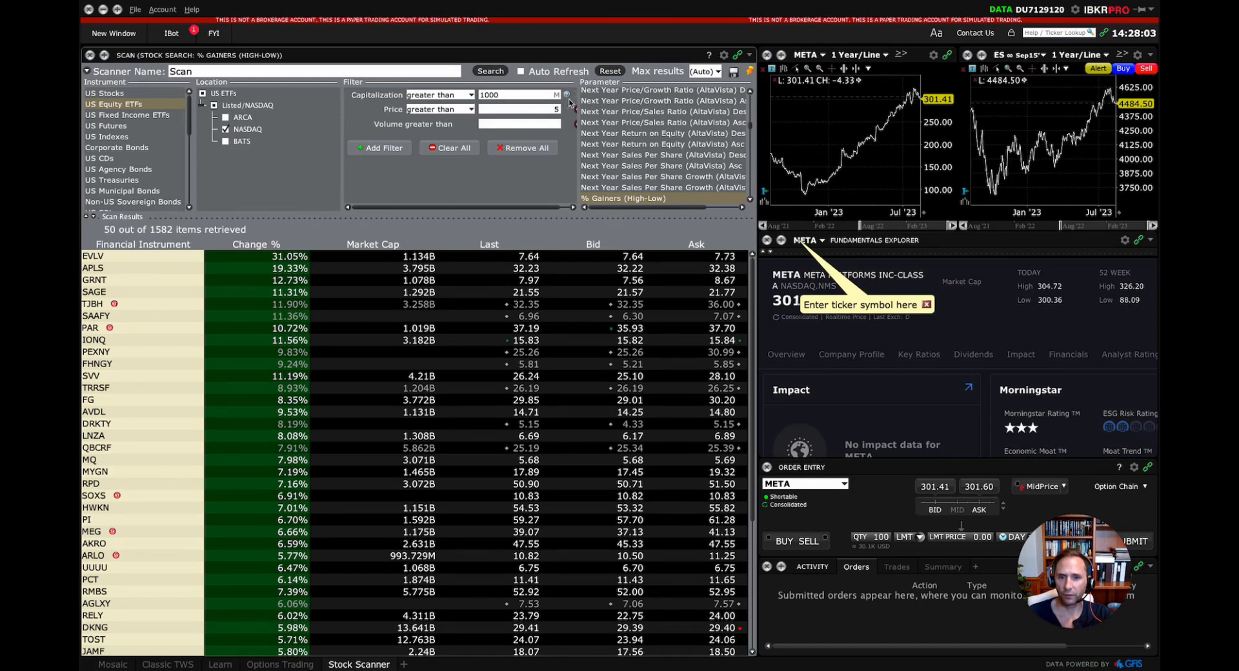
click(456, 109)
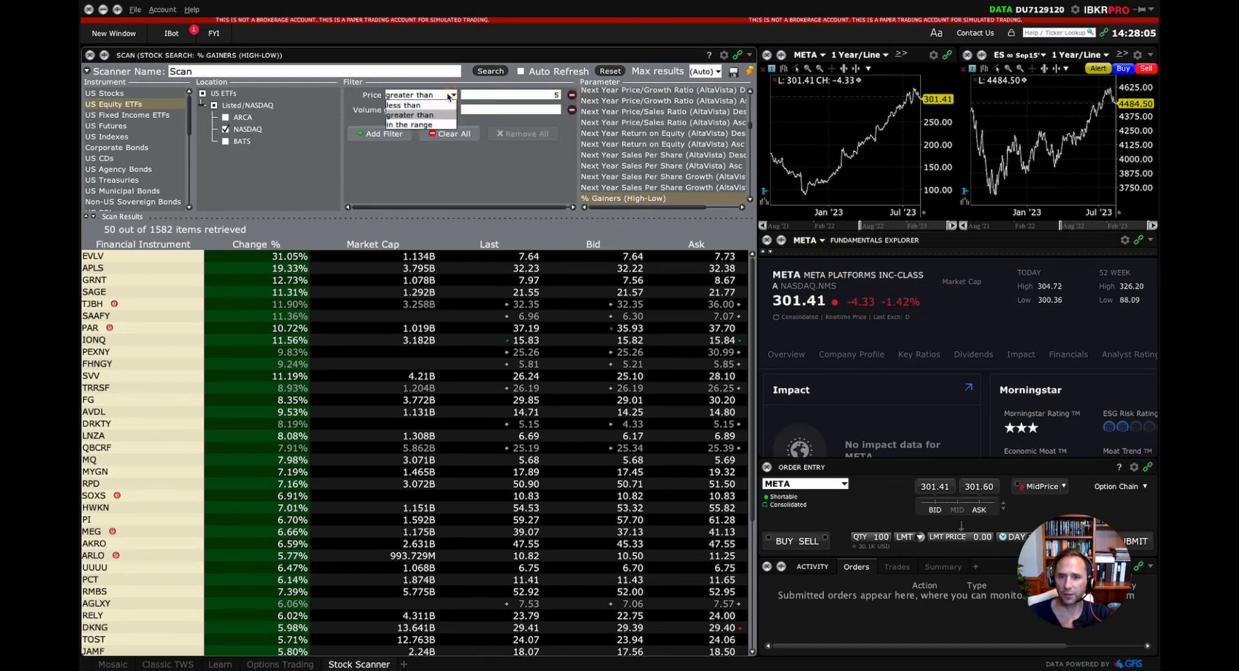
click(455, 95)
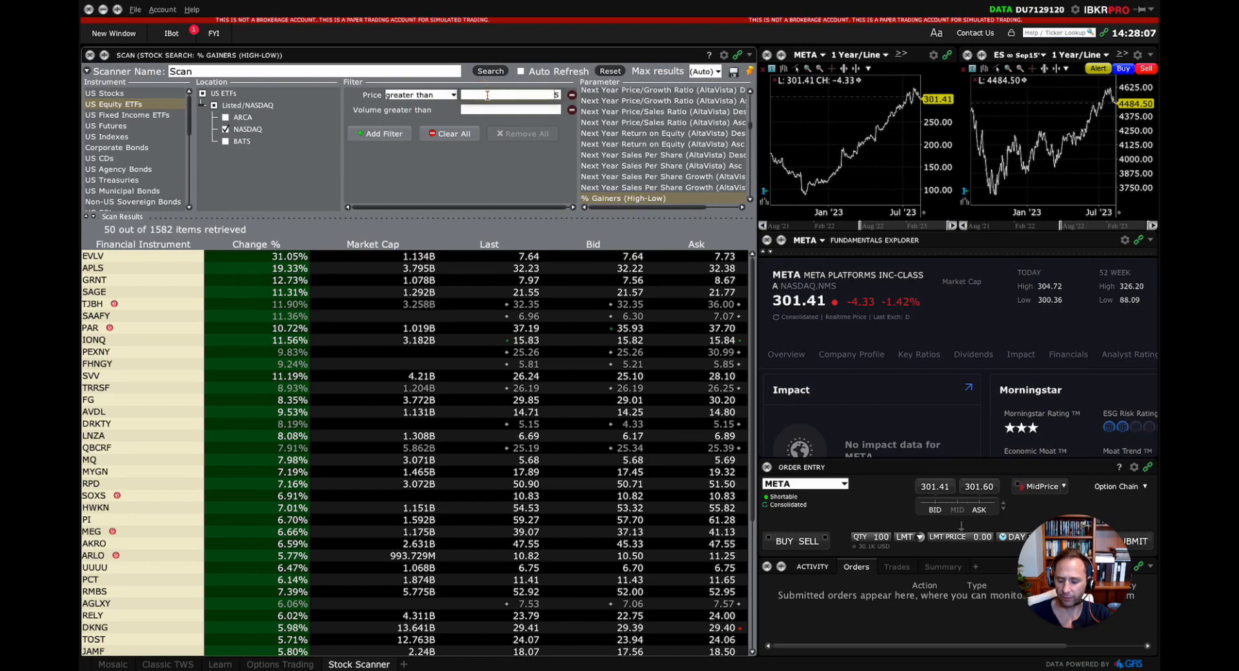
text(255)
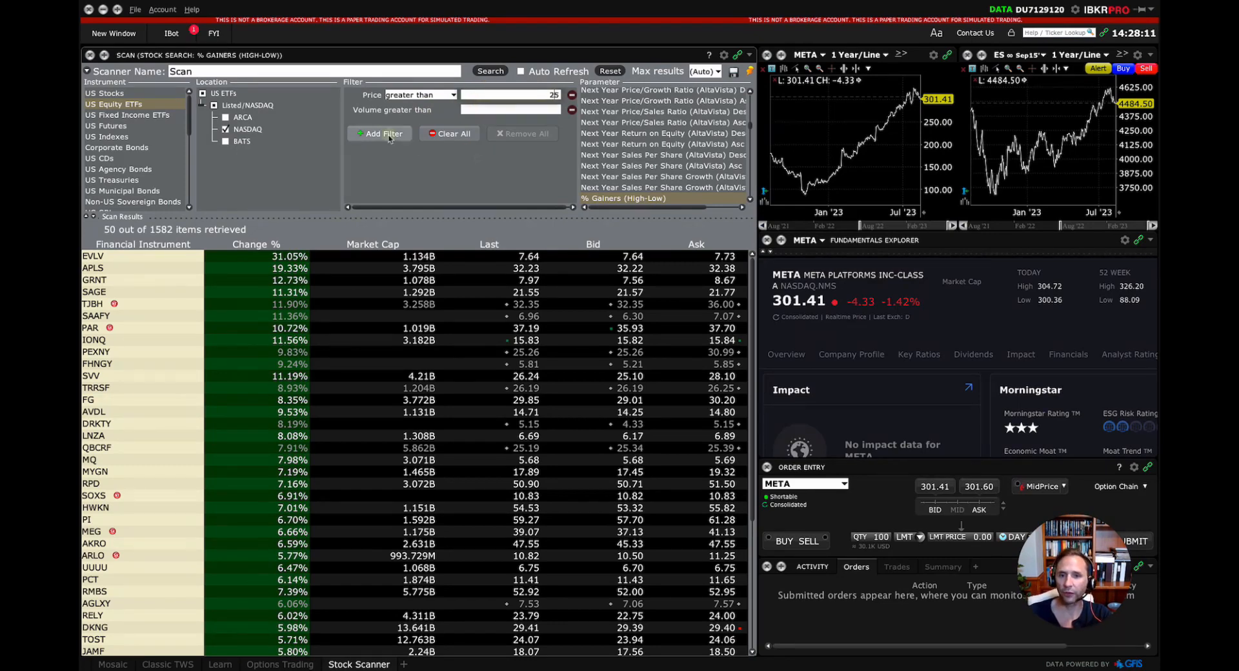
Open Add Filter and scroll through the entire Available Filters list
click(381, 132)
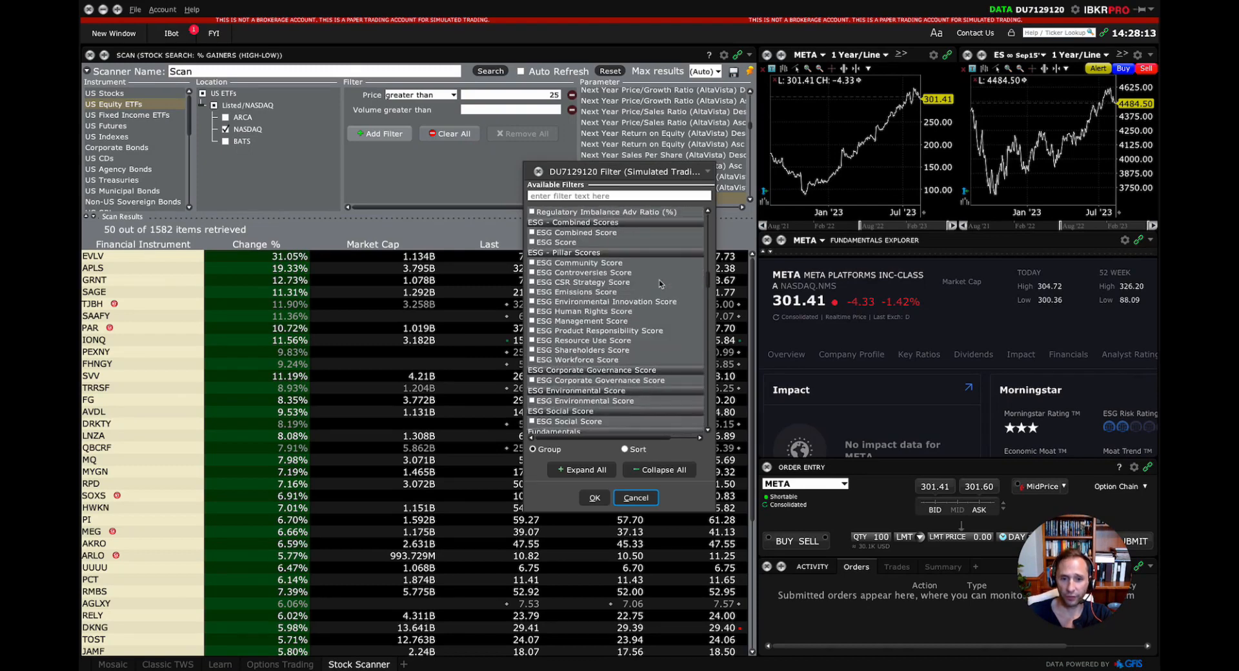
scroll(down, 3)
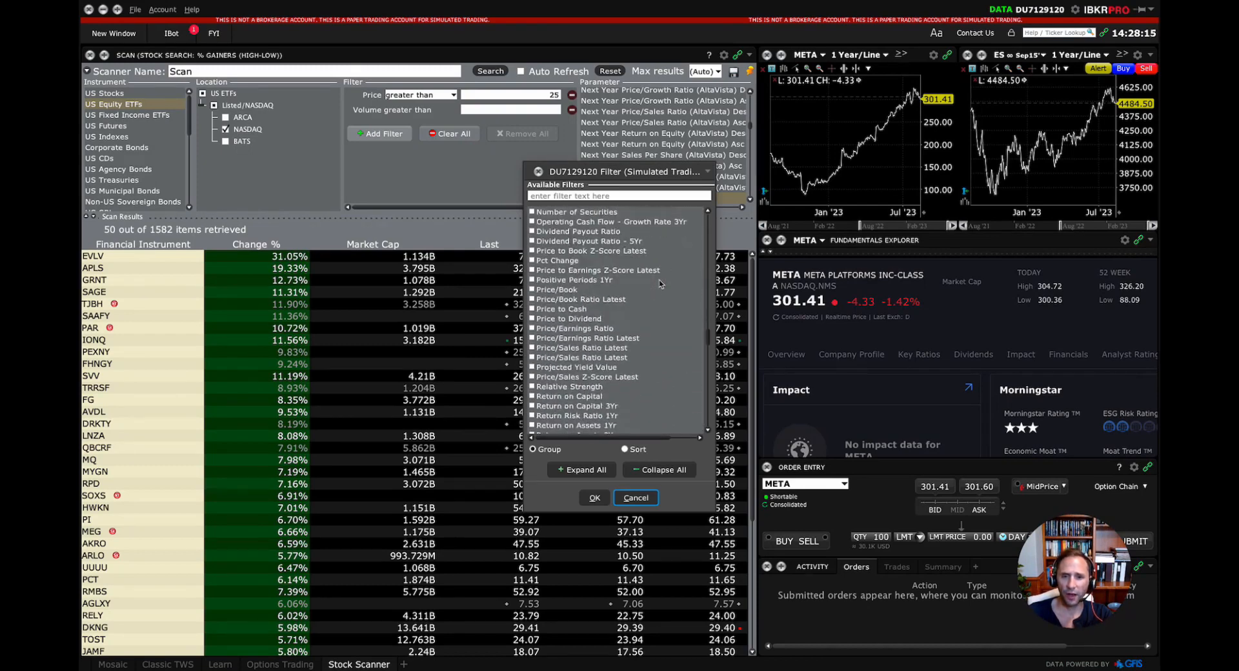
scroll(down, 3)
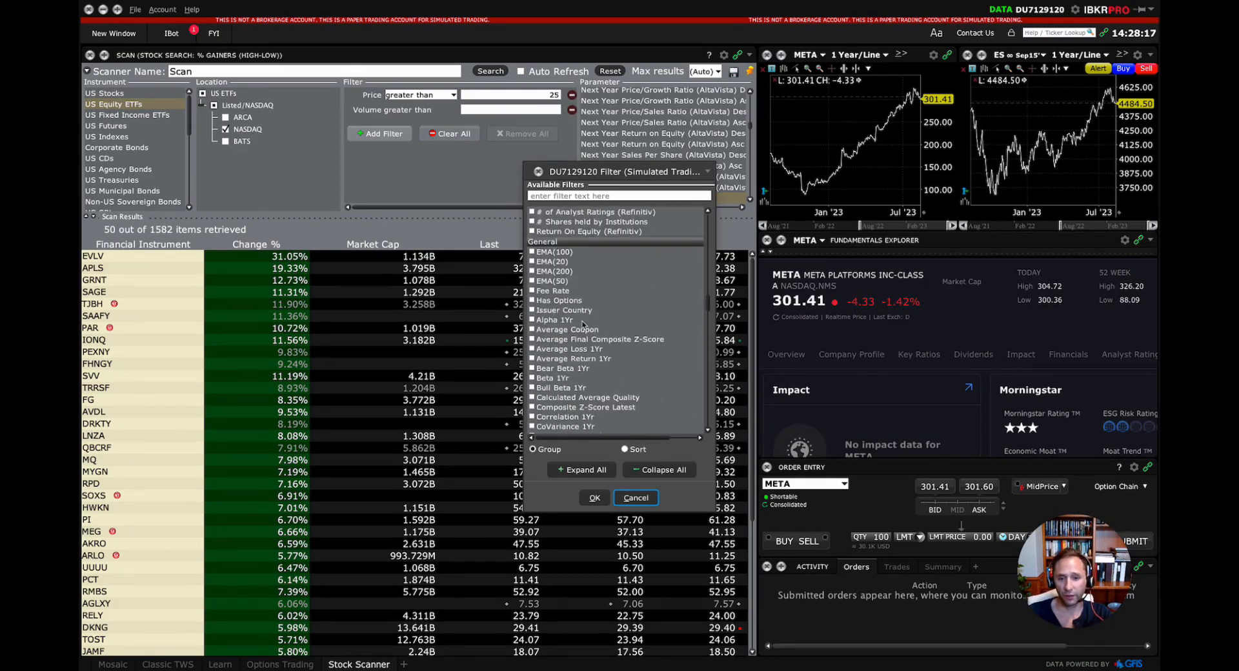
scroll(down, 3)
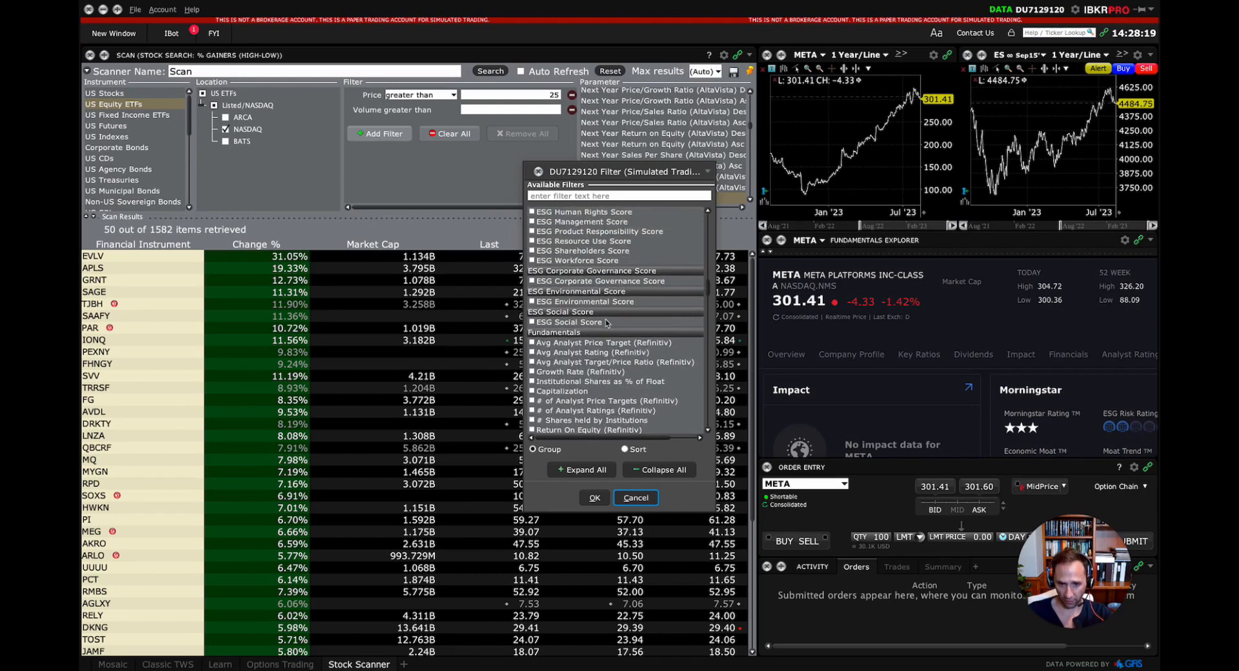
scroll(down, 3)
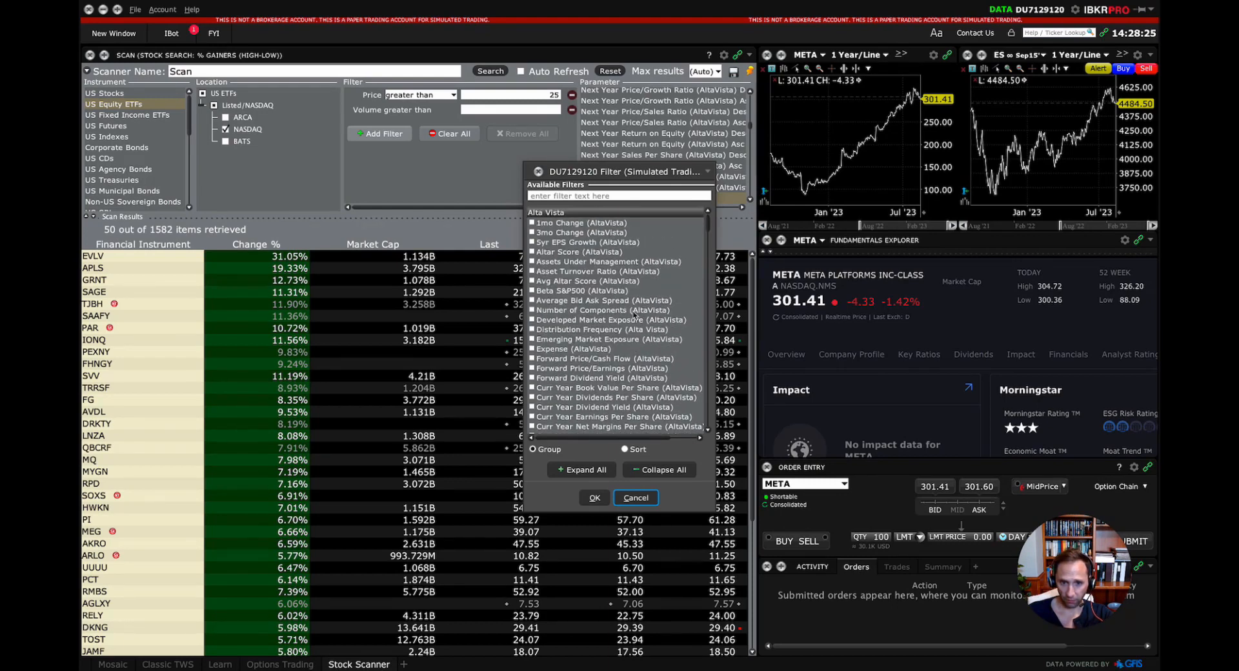
scroll(down, 3)
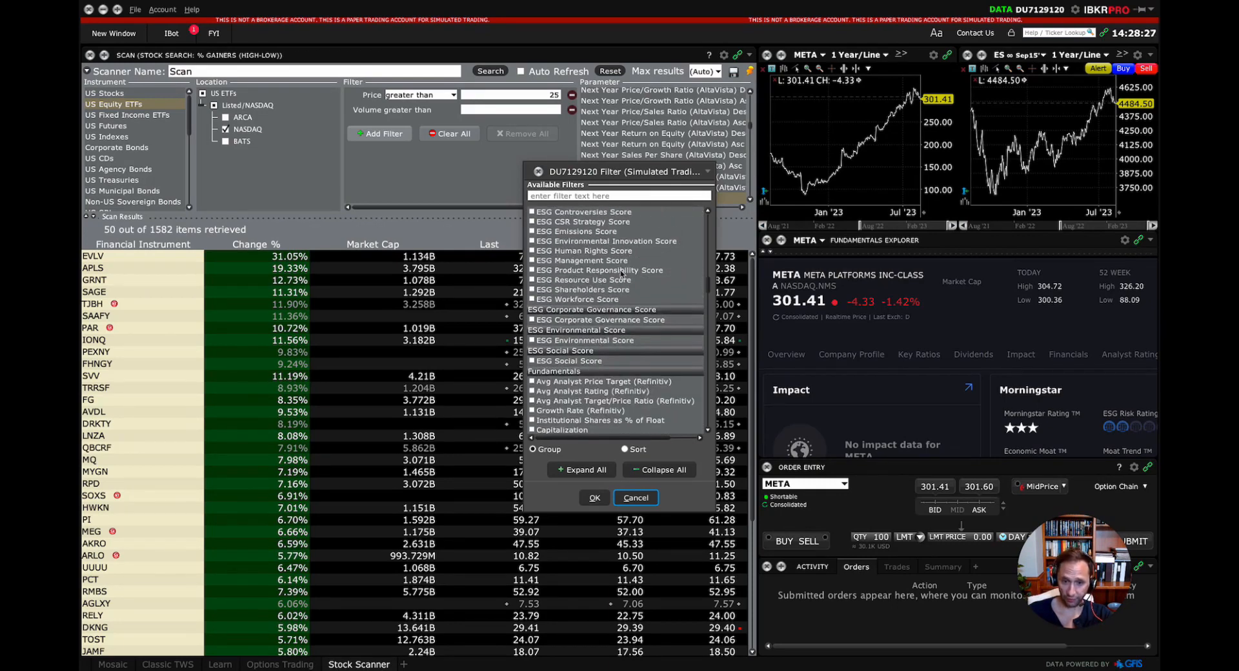
scroll(down, 3)
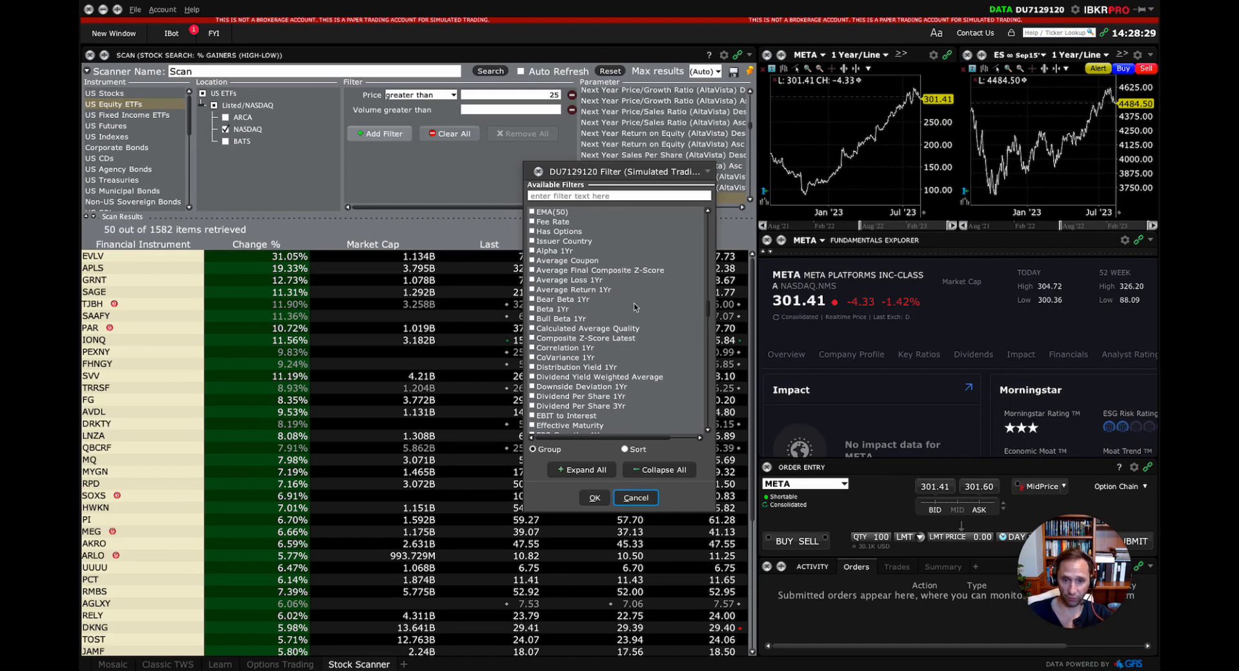
scroll(down, 3)
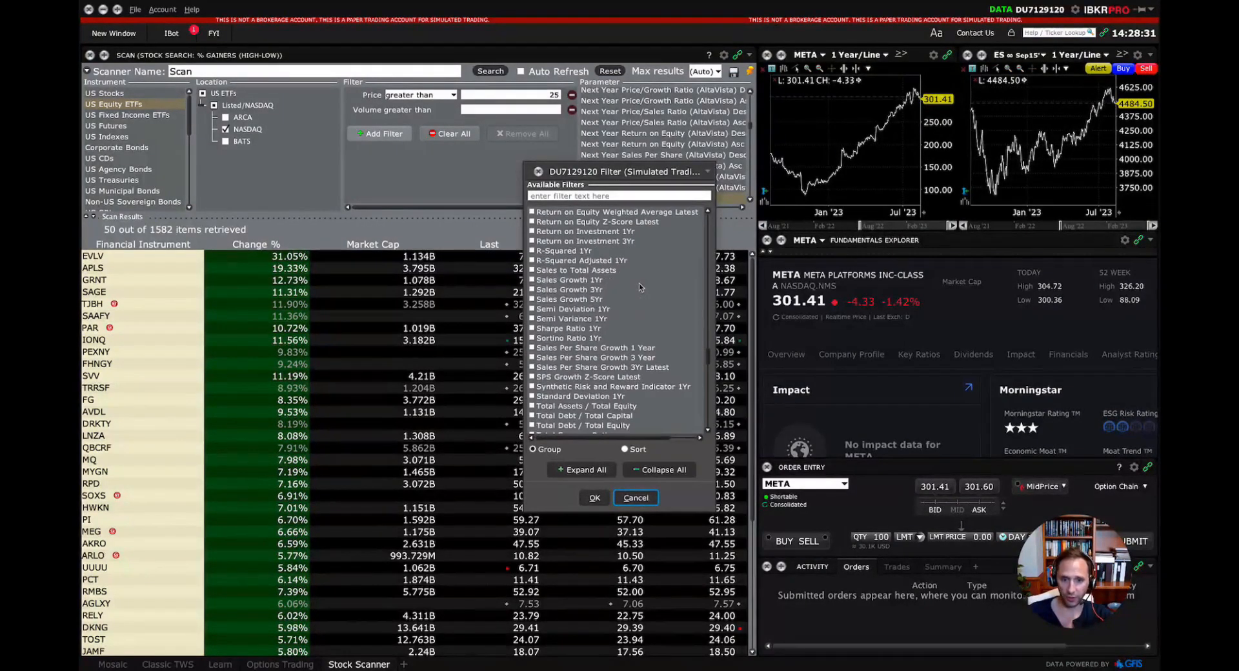
scroll(down, 3)
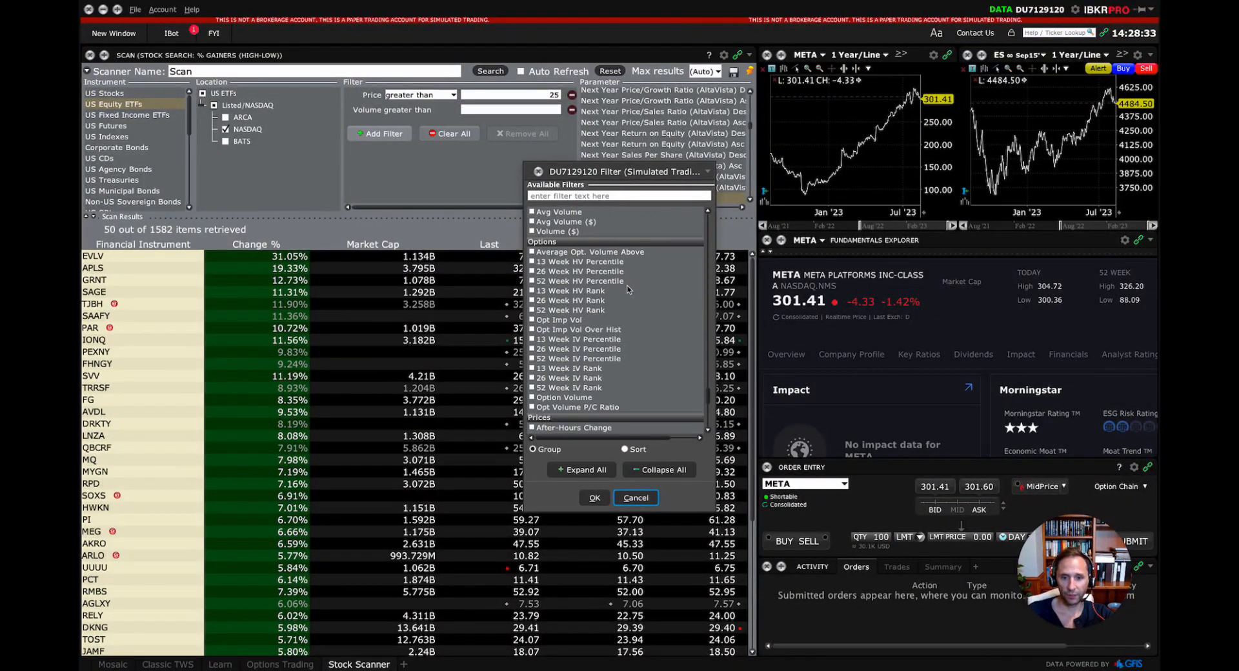
scroll(down, 3)
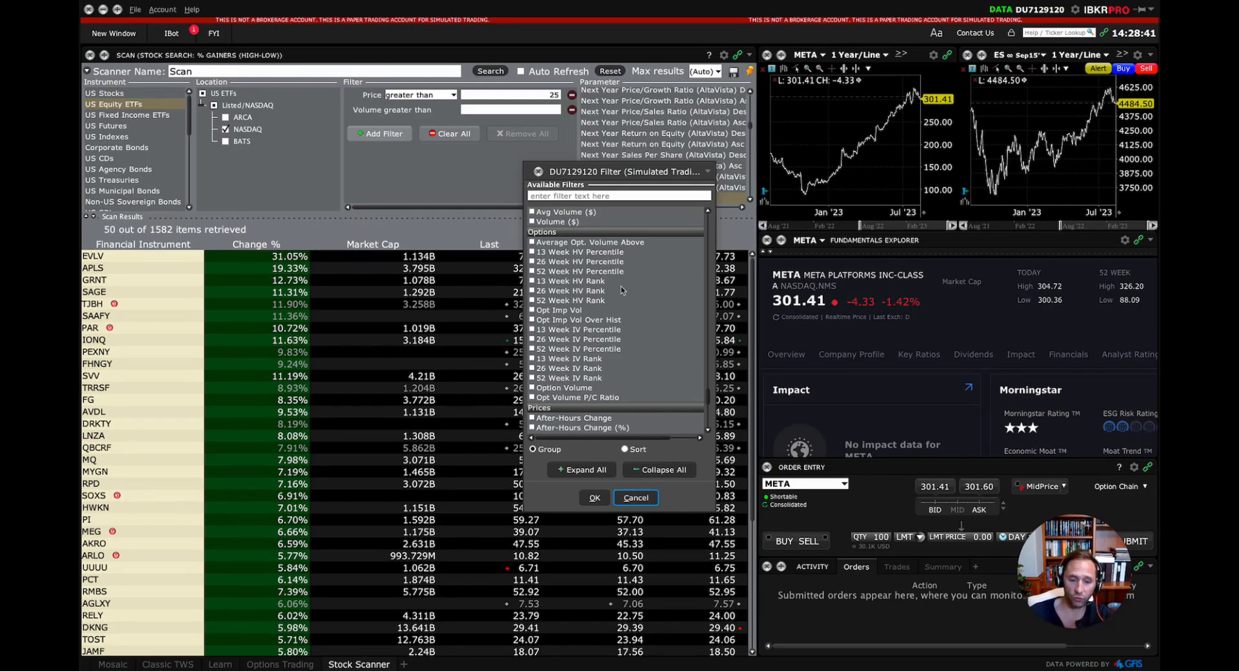
scroll(down, 3)
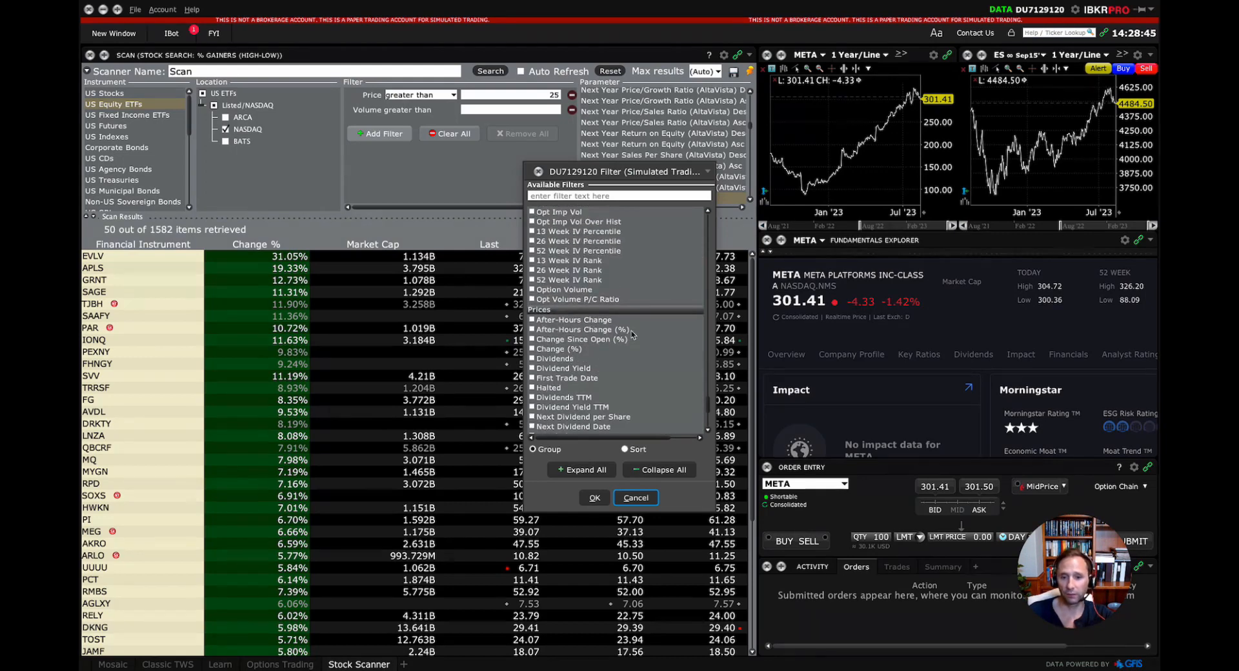
scroll(down, 3)
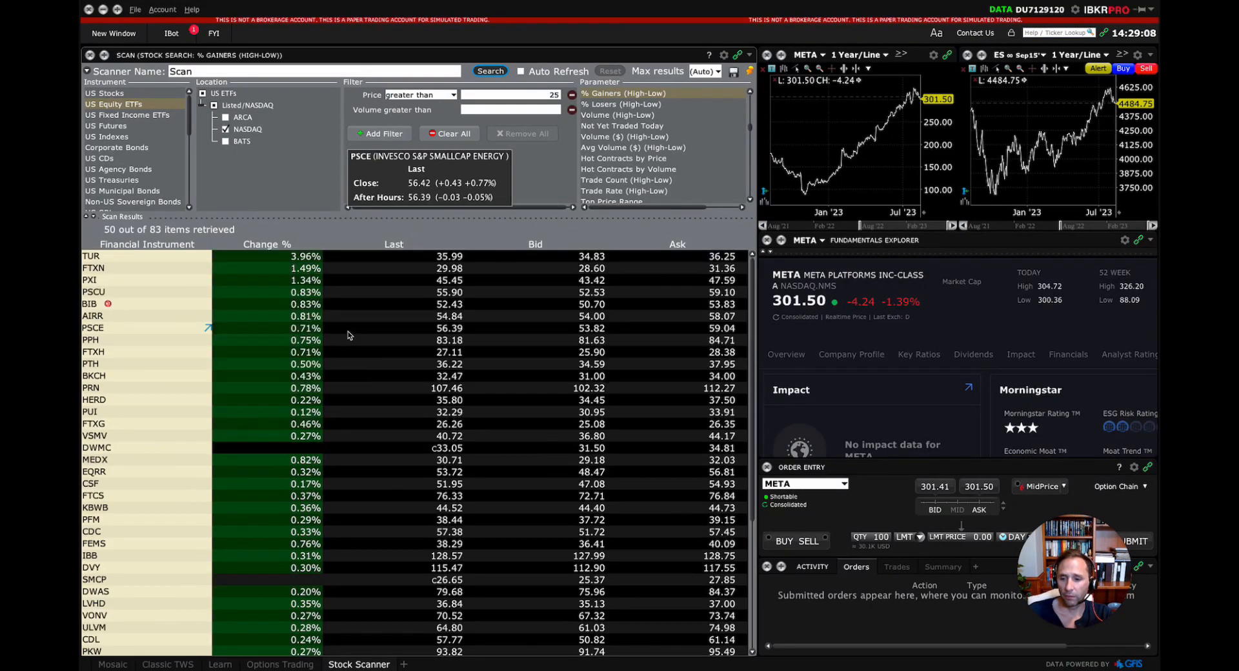
mouse_move(334, 317)
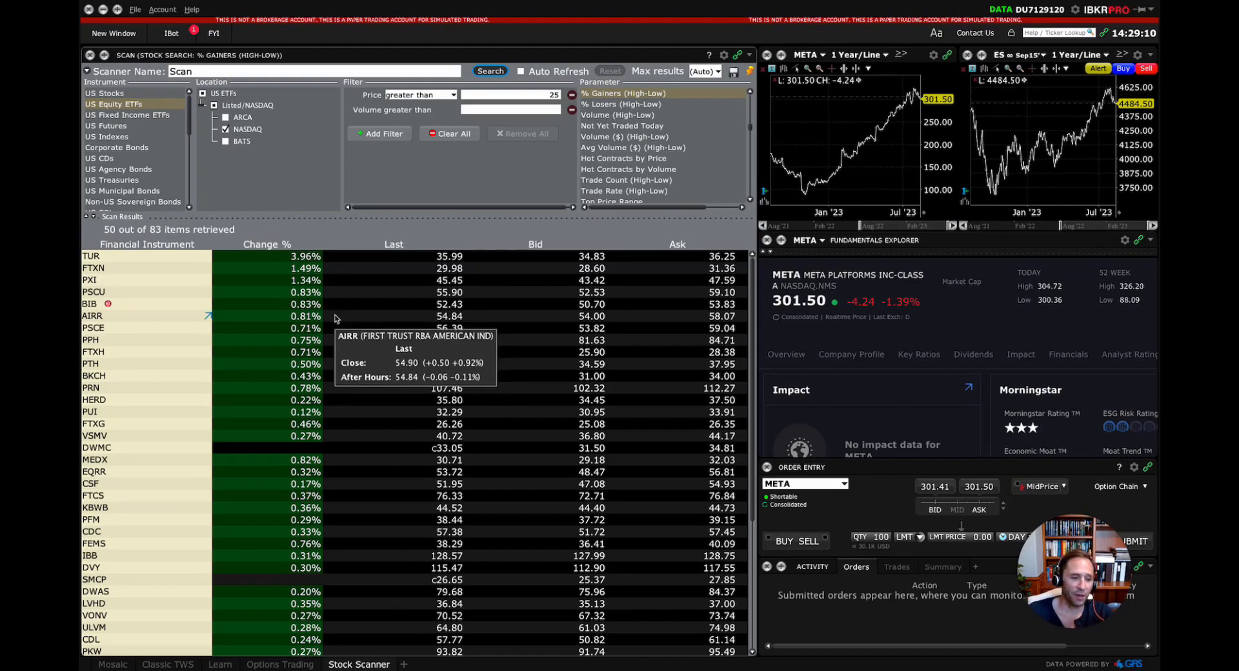
Scroll the scan Parameter list to reveal sort choices like price/earnings and return on assets
scroll(down, 3)
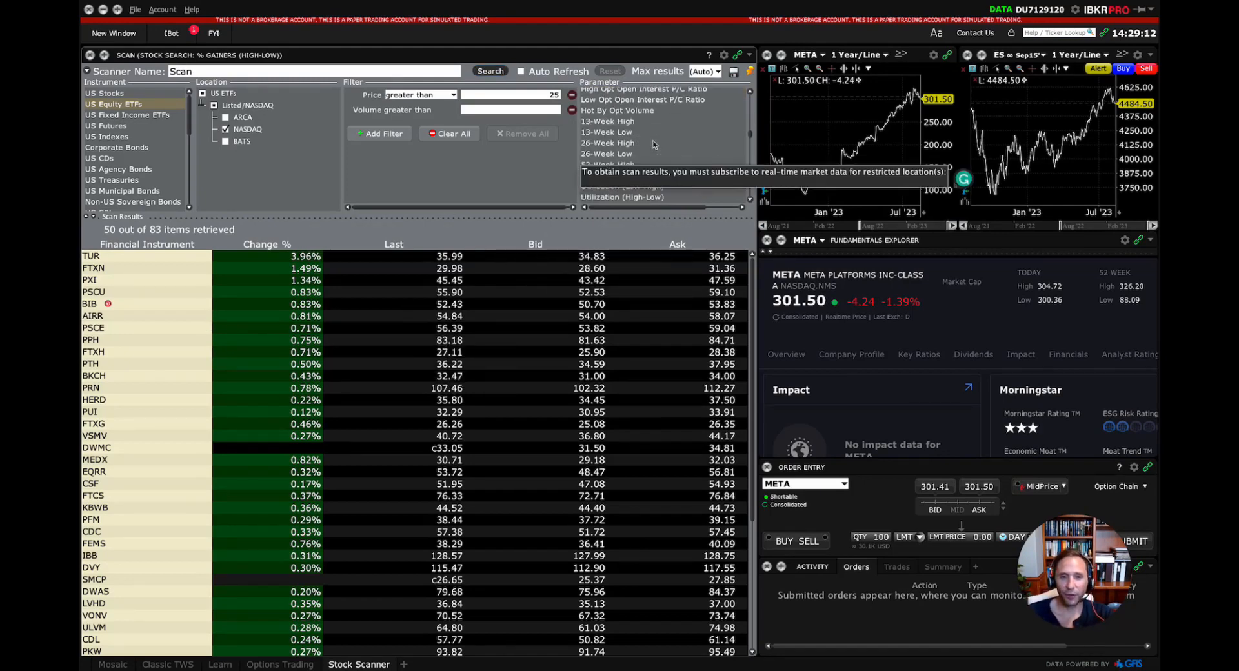
scroll(down, 3)
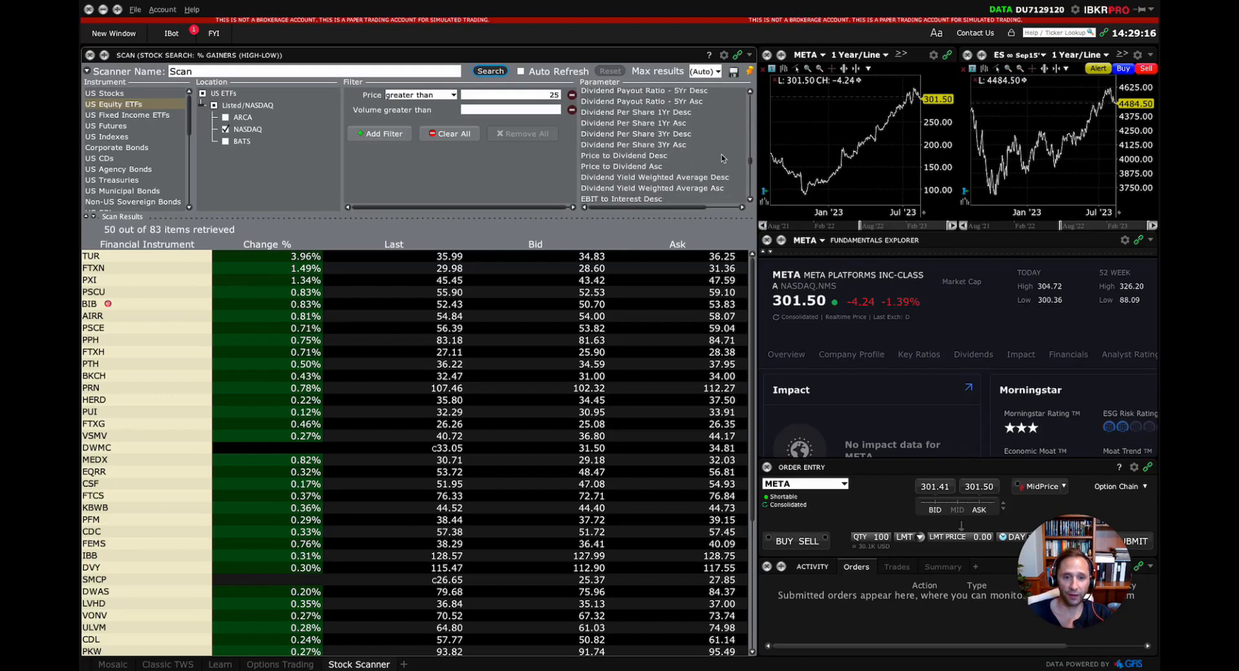
scroll(down, 3)
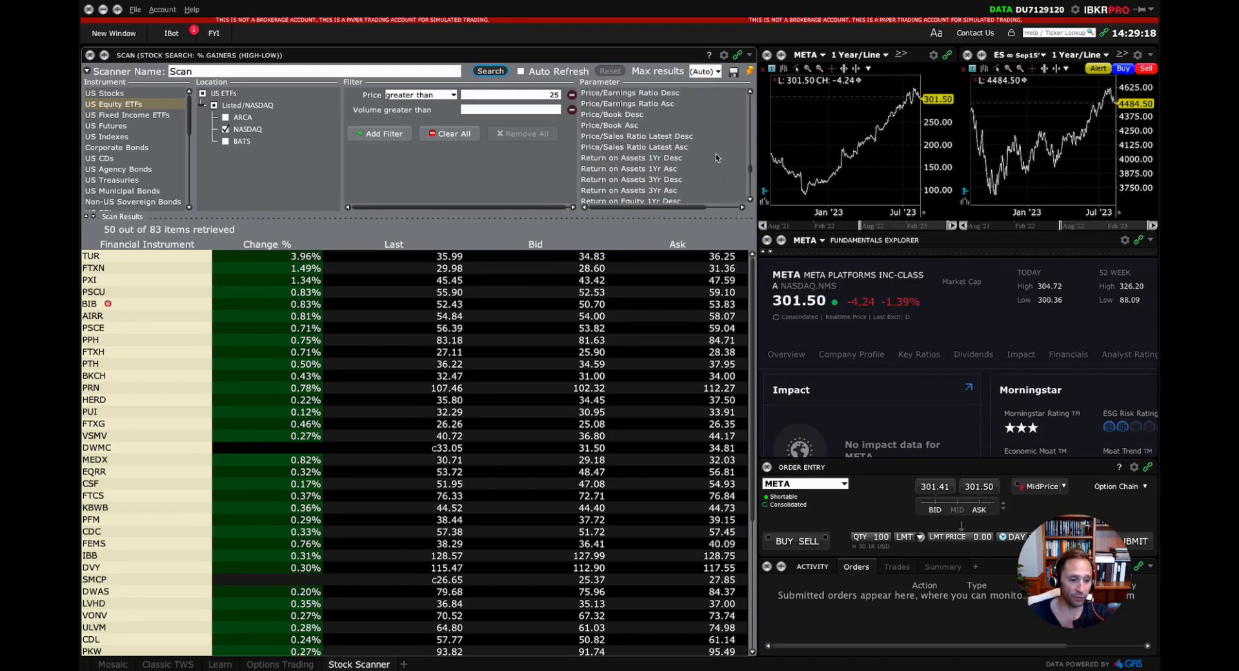